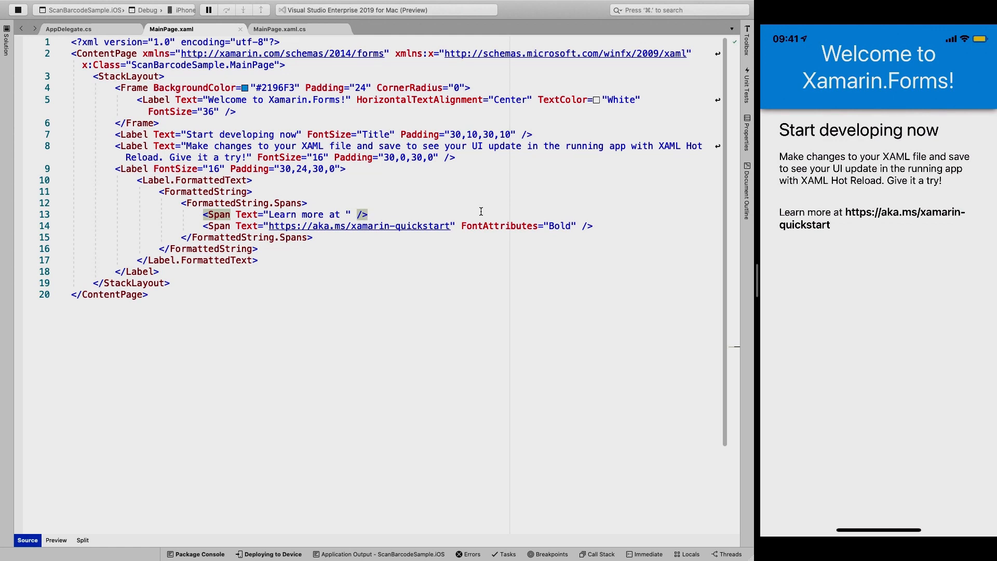
mouse_move(114, 135)
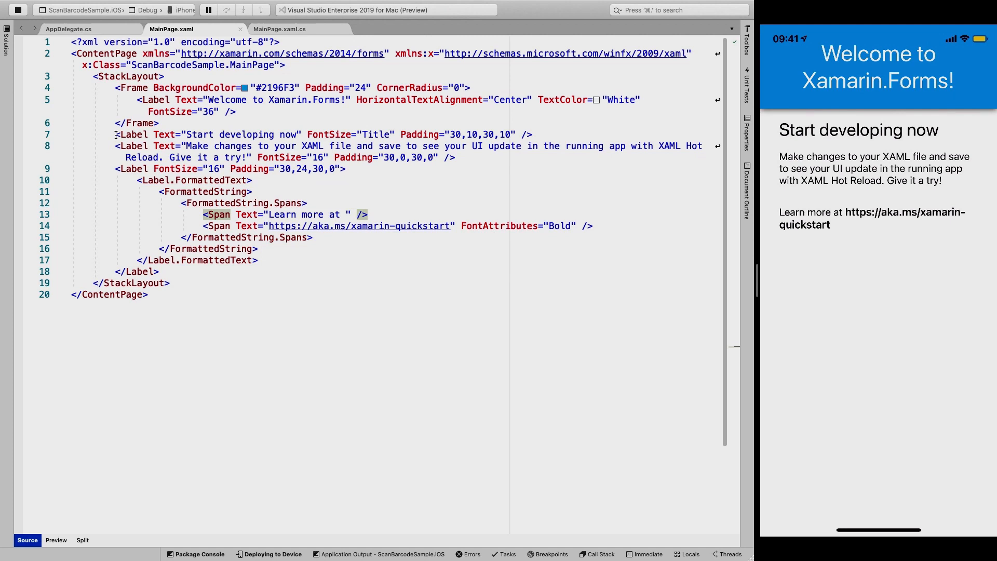
Delete the template labels in MainPage.xaml and retitle the header label 'Barcode Sample'.
drag(114, 134, 160, 271)
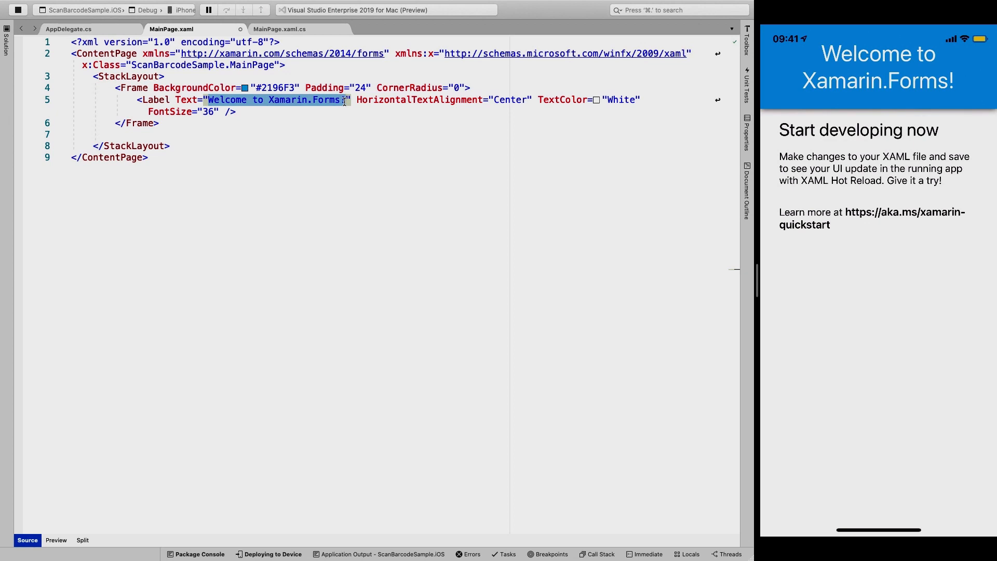
text(Barcdoe)
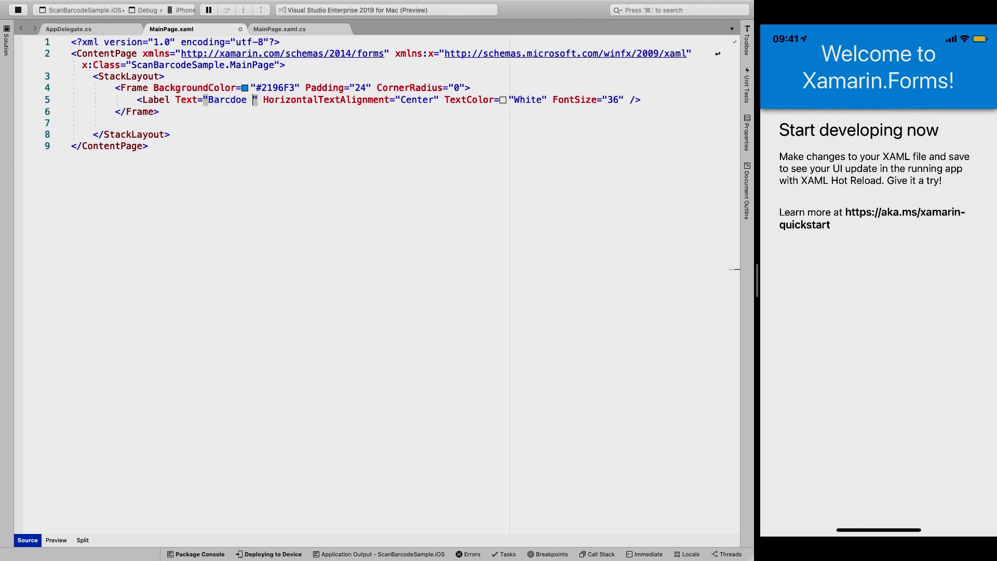
text(Barcode)
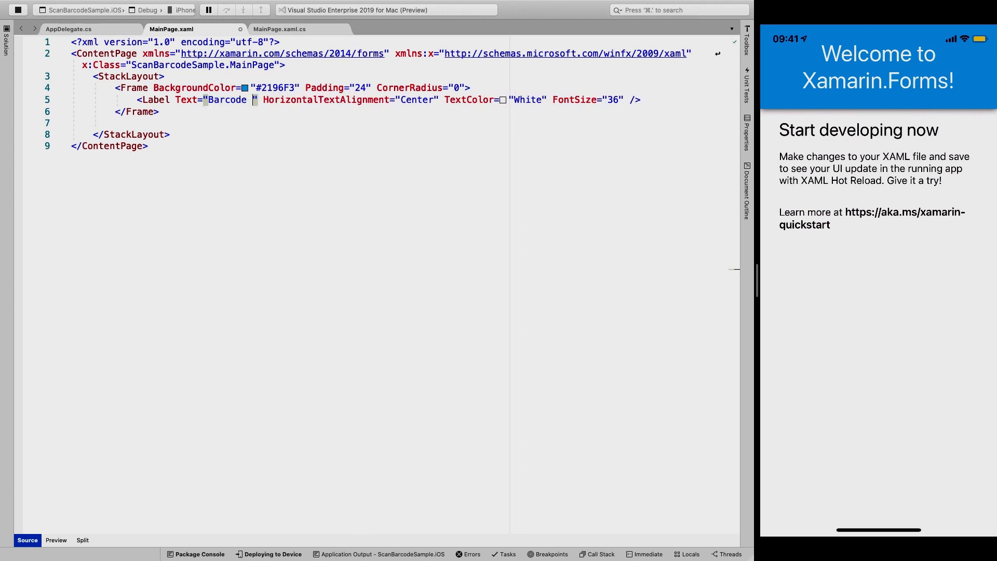
text(Sample)
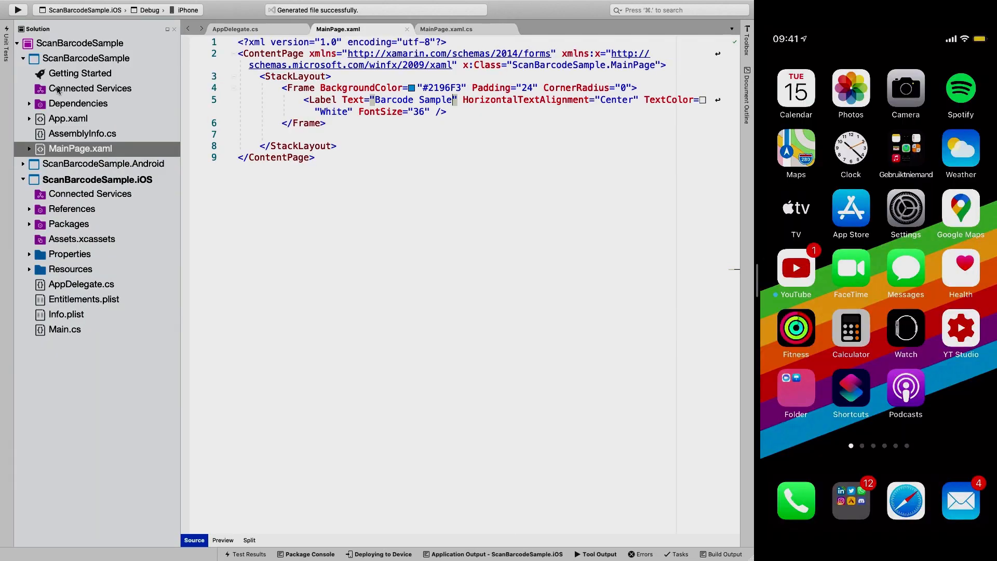
Find ZXing.Net.Mobile.Forms in the solution's NuGet package manager.
right_click(80, 42)
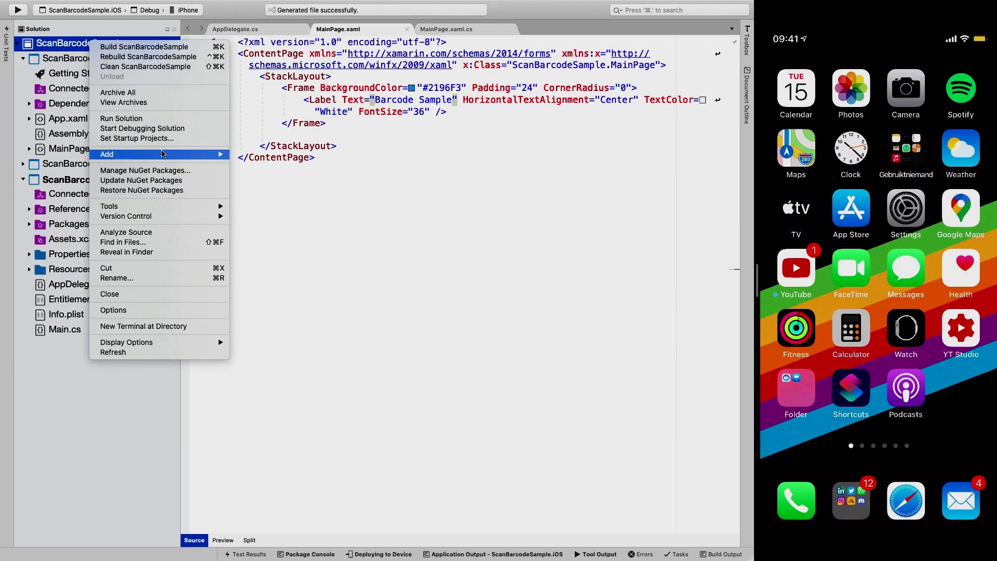
click(146, 169)
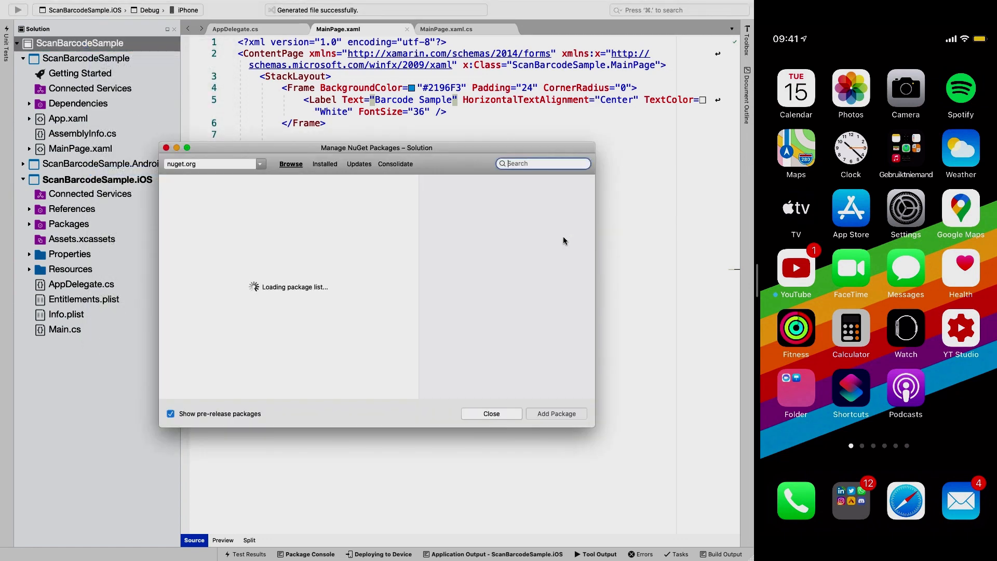
text(z)
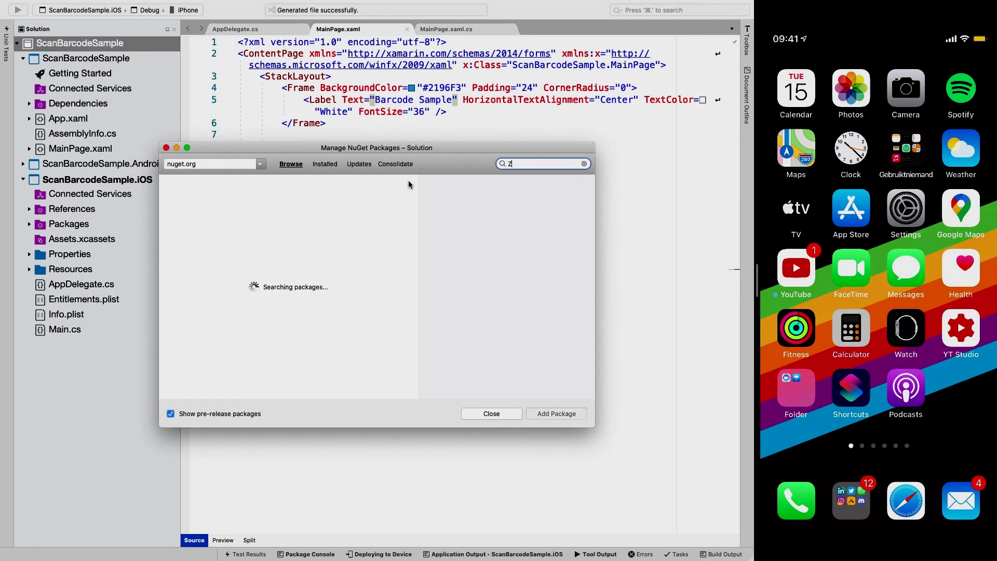
text(Xing)
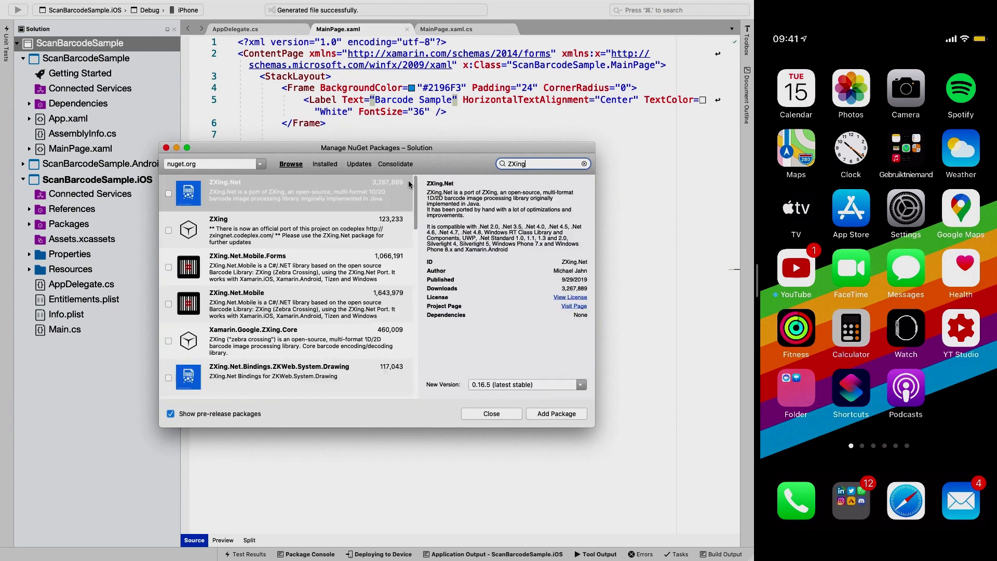
click(273, 267)
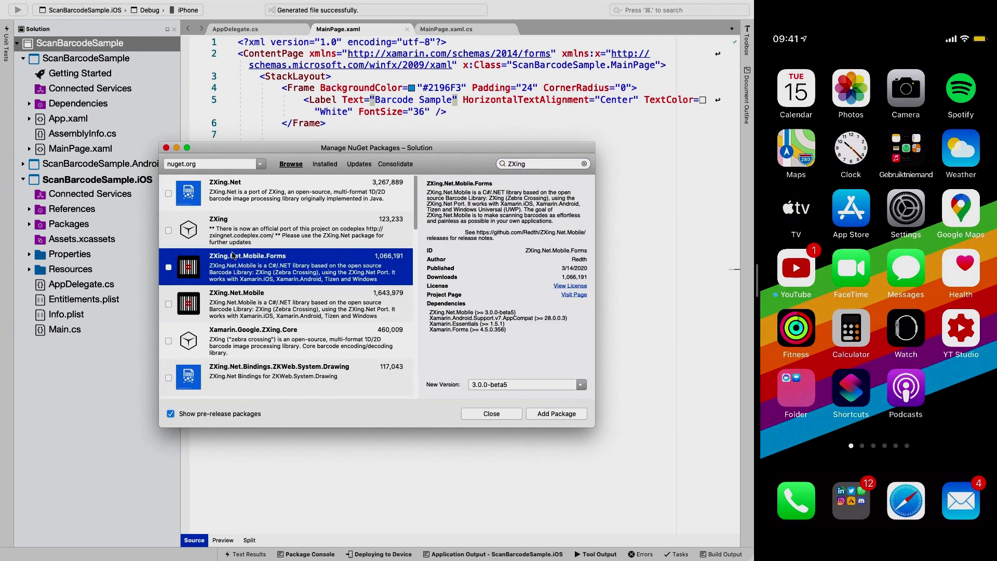
mouse_move(287, 263)
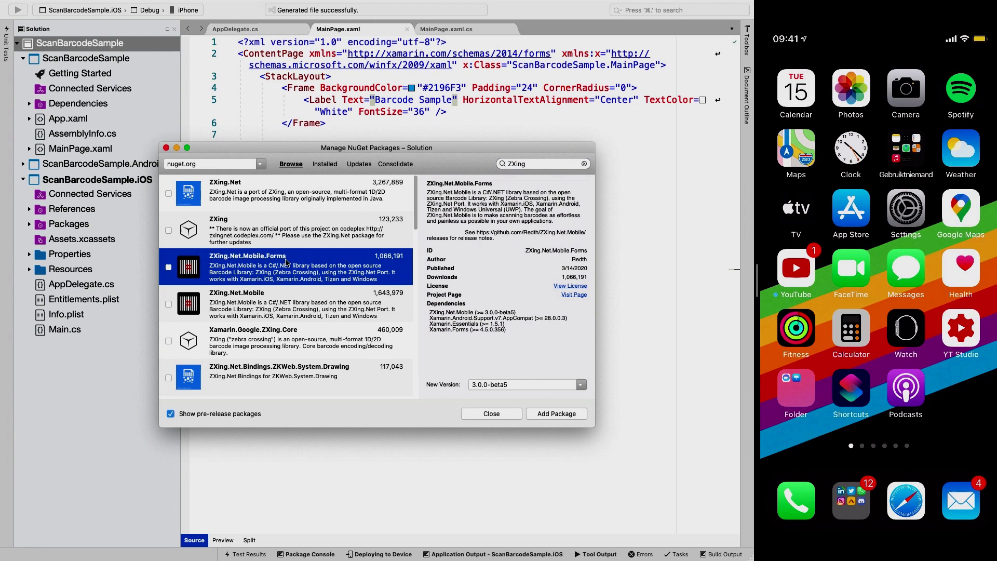
mouse_move(341, 267)
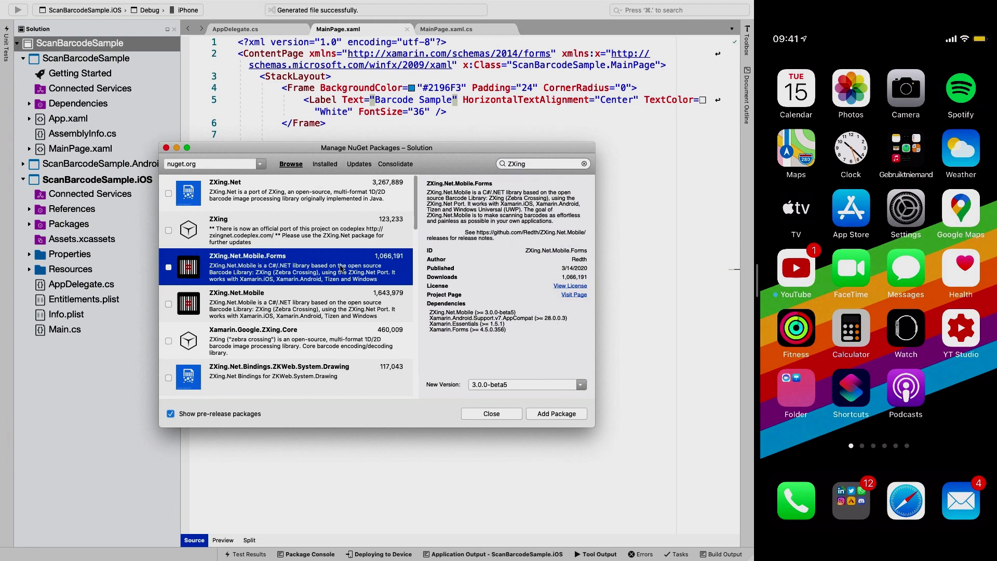
mouse_move(336, 278)
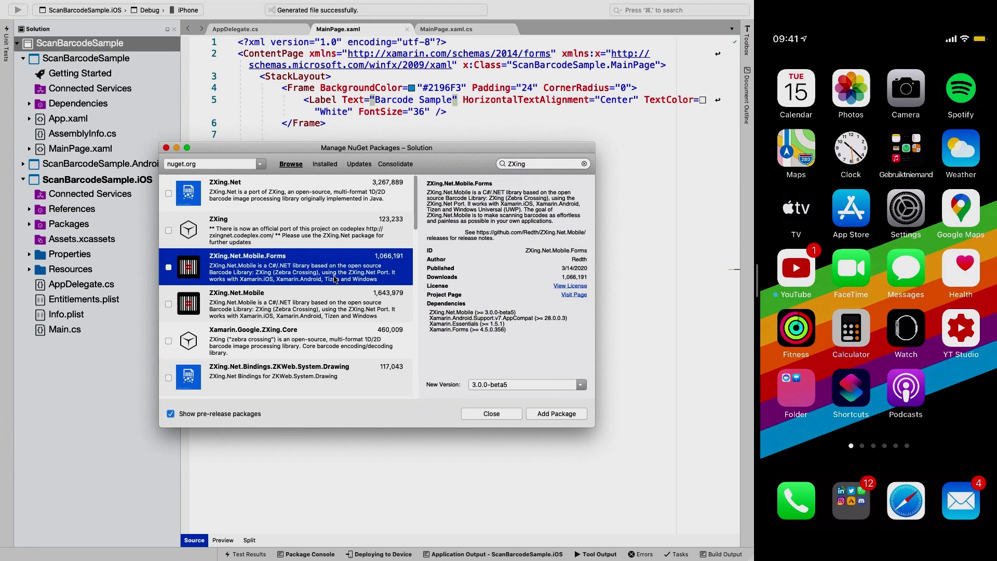
mouse_move(304, 341)
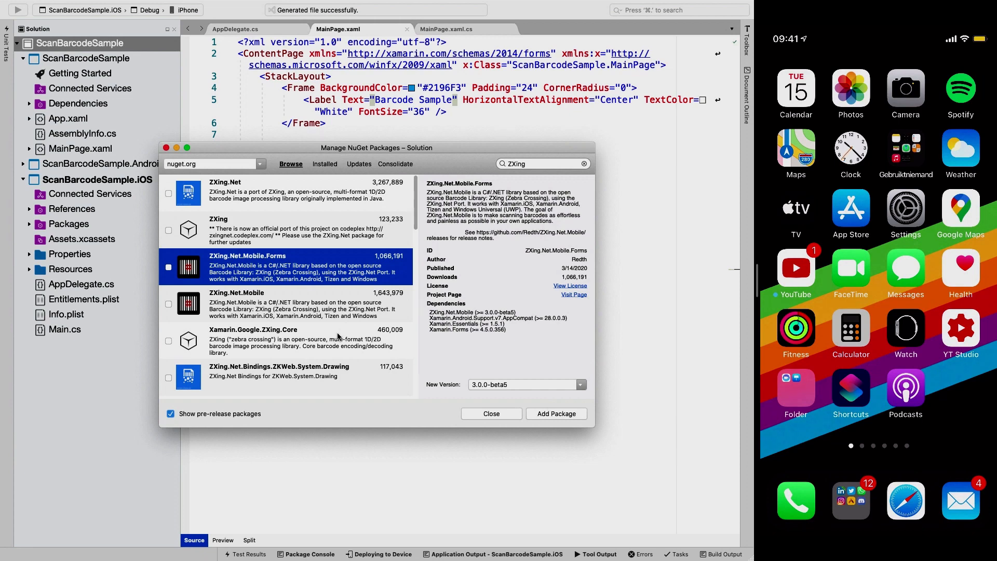
mouse_move(259, 401)
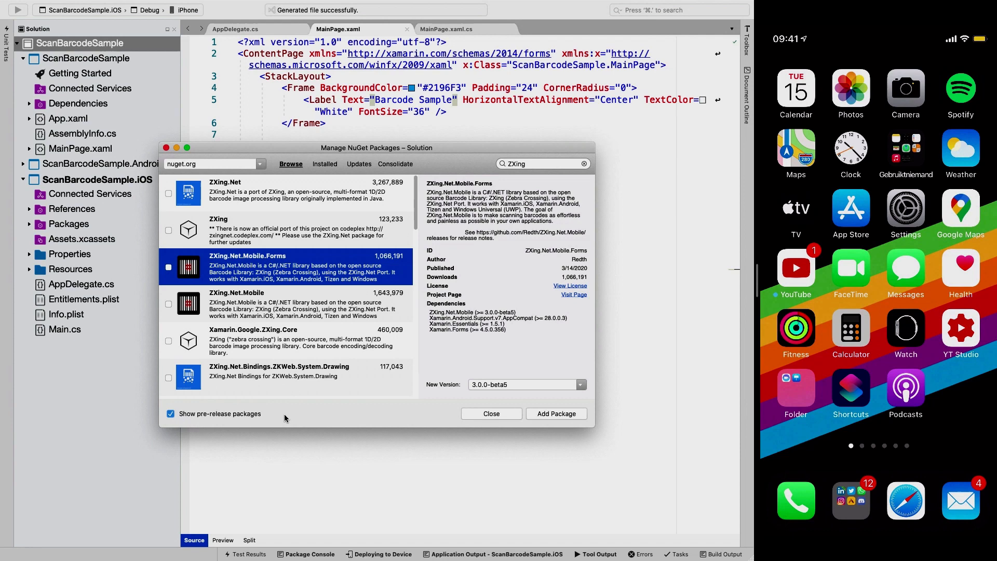
mouse_move(582, 396)
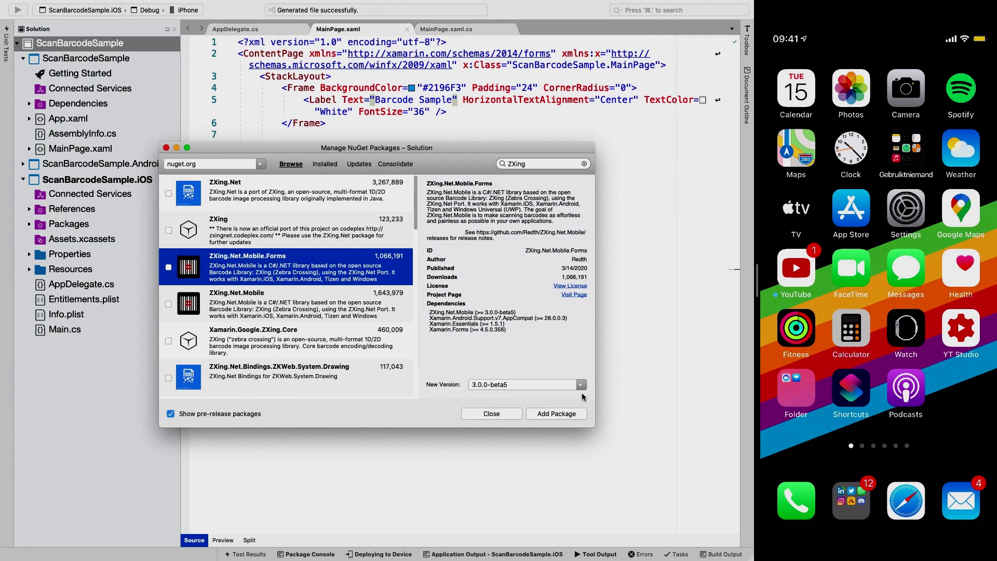
mouse_move(464, 380)
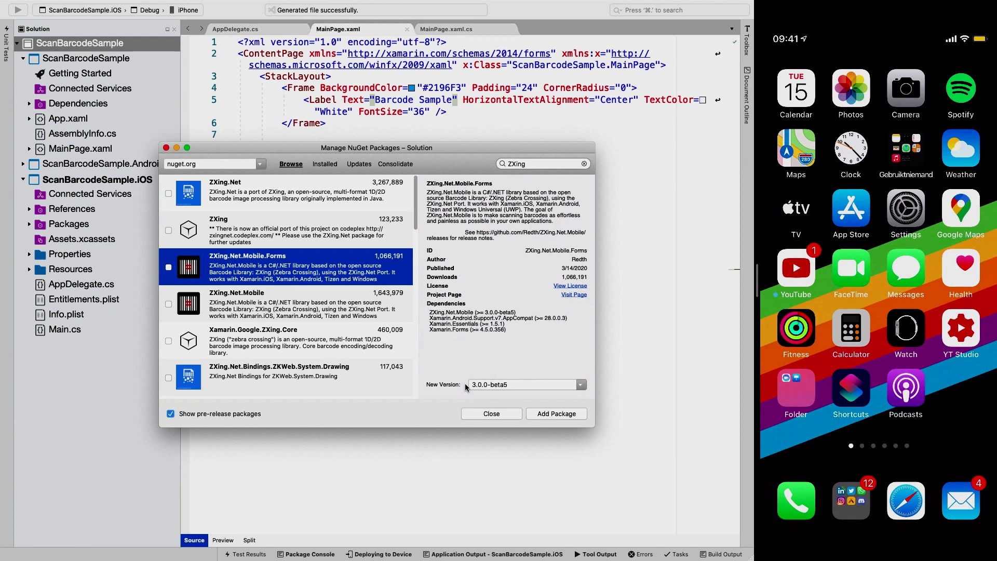
mouse_move(466, 387)
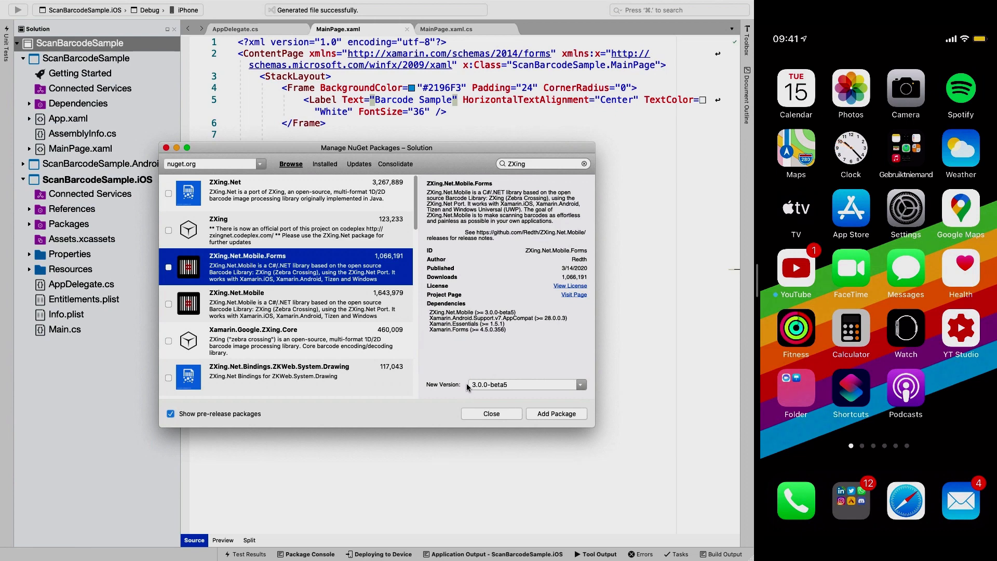
mouse_move(524, 400)
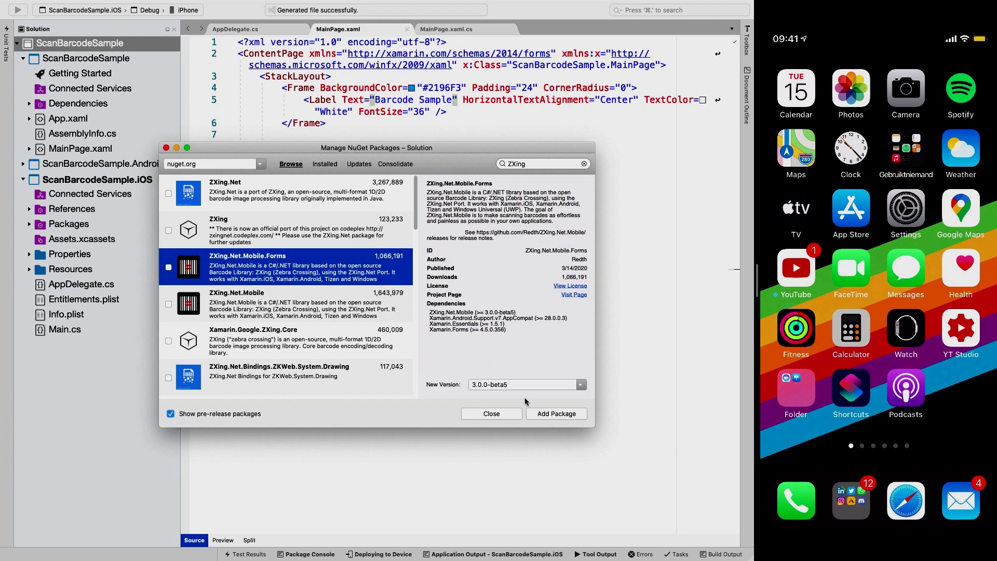
Add the package to the shared, Android and iOS projects.
click(554, 413)
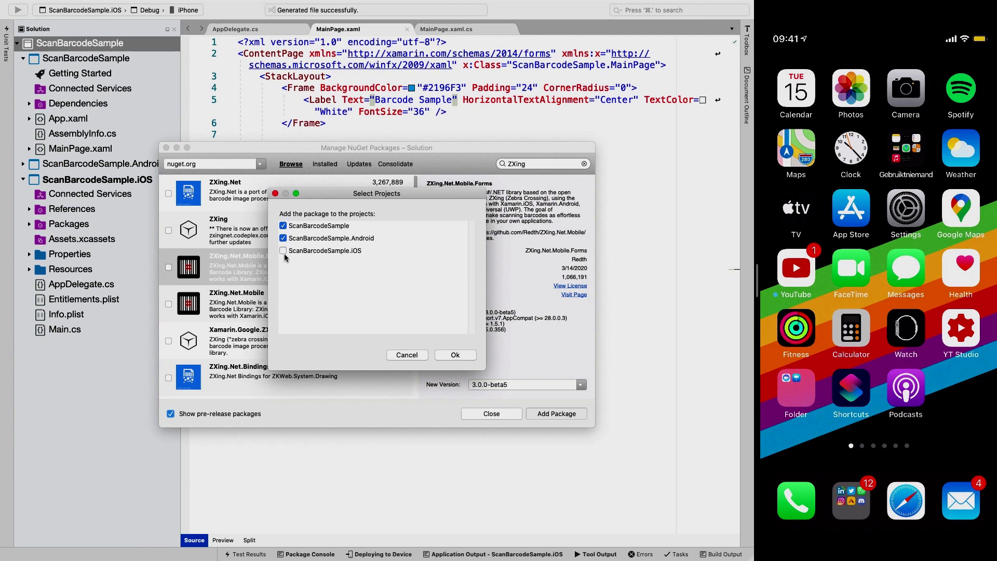
click(454, 355)
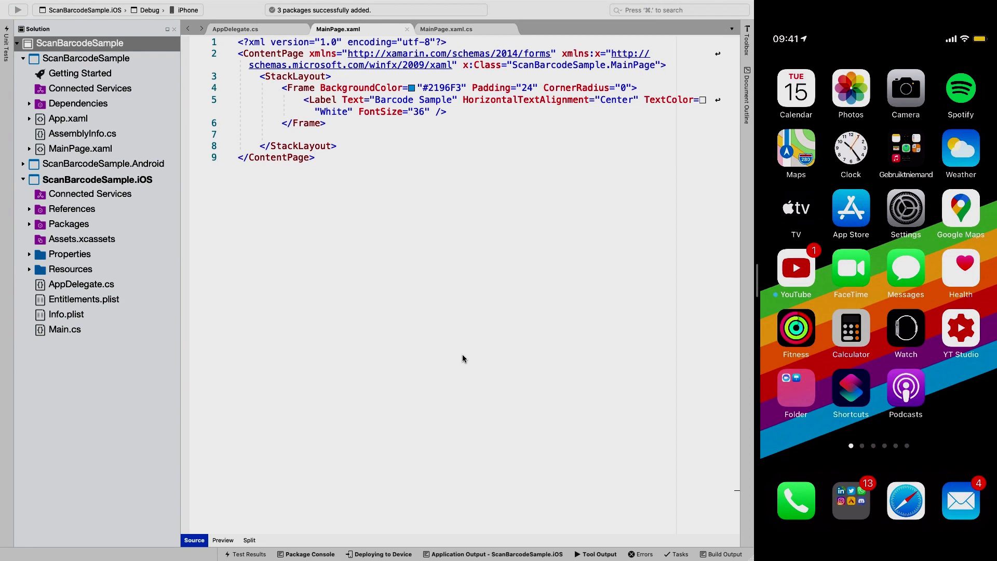
mouse_move(76, 290)
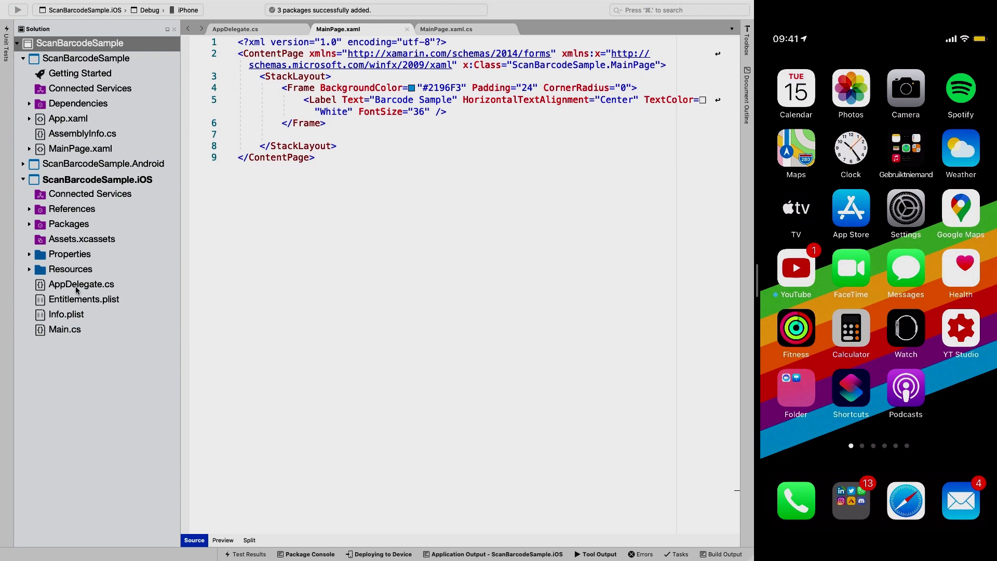
Call ZXing.Net.Mobile.Forms.iOS.Platform.Init(); in AppDelegate.cs after Forms.Init.
click(81, 284)
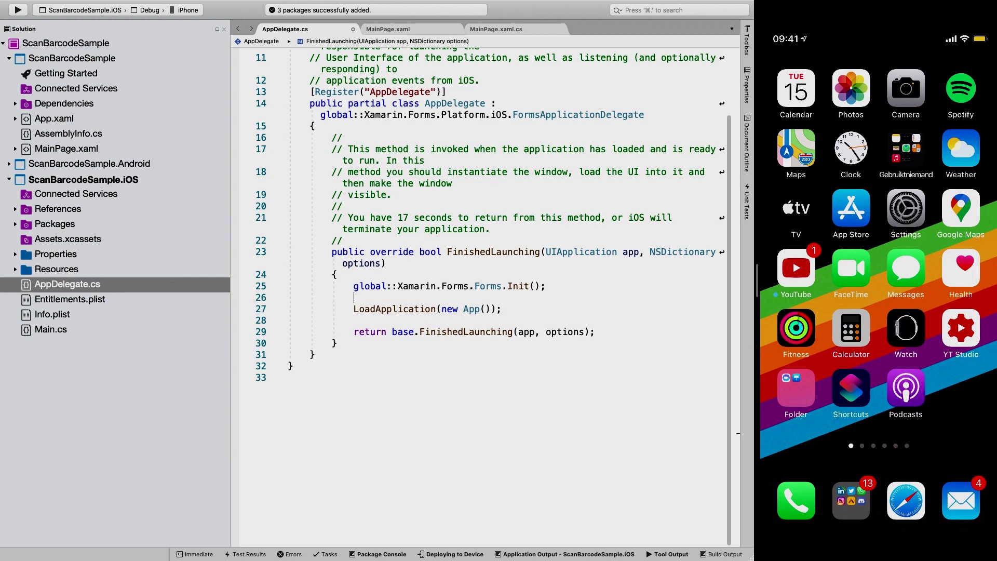
text(ZX)
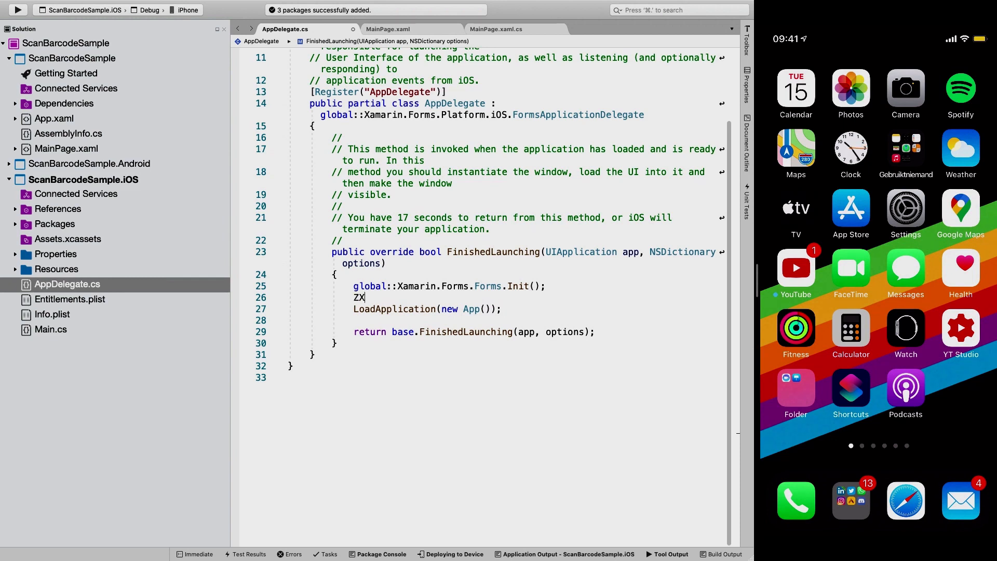
text(ing.net.Mobile.Forms.iOS.)
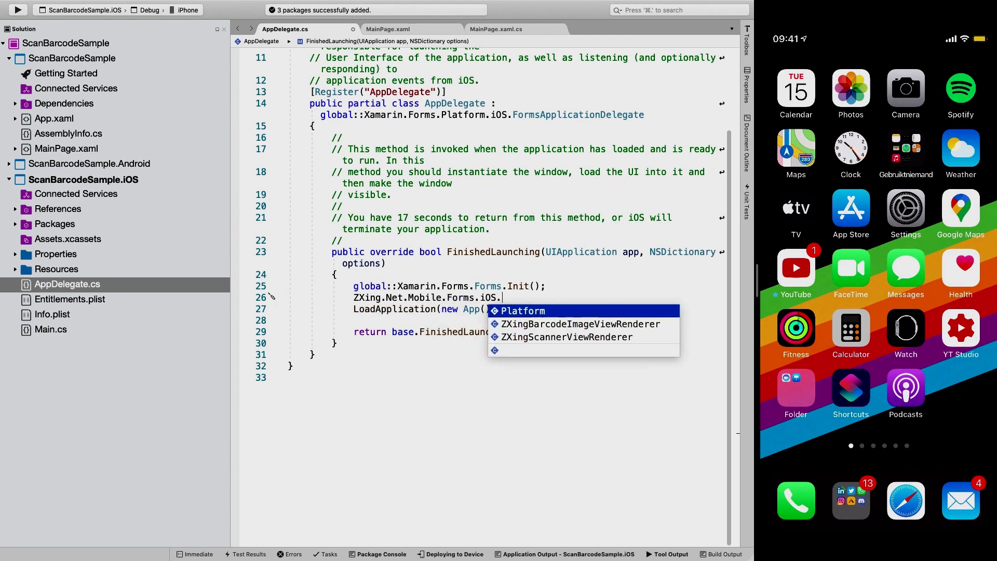
text(Platform.Init)
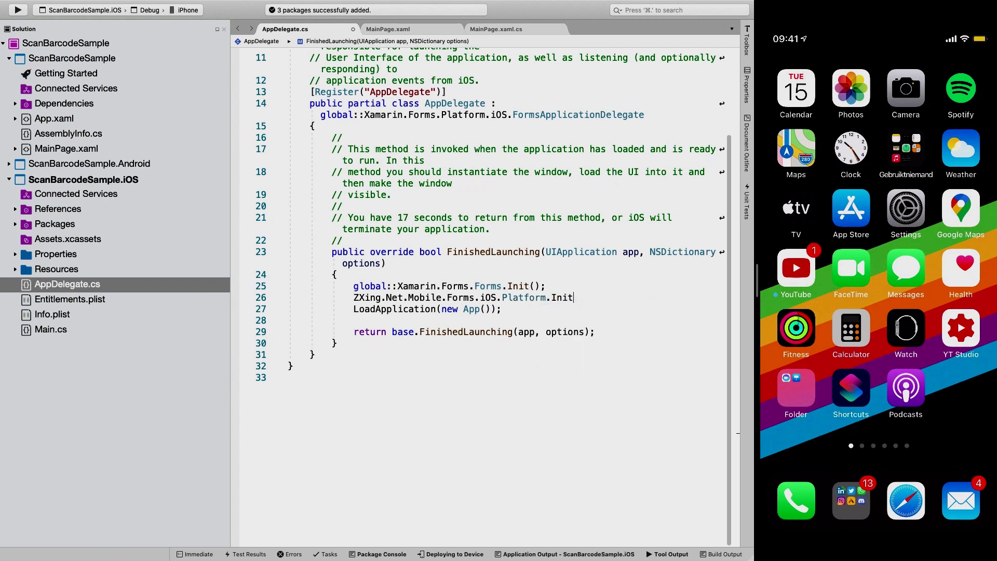
text(();)
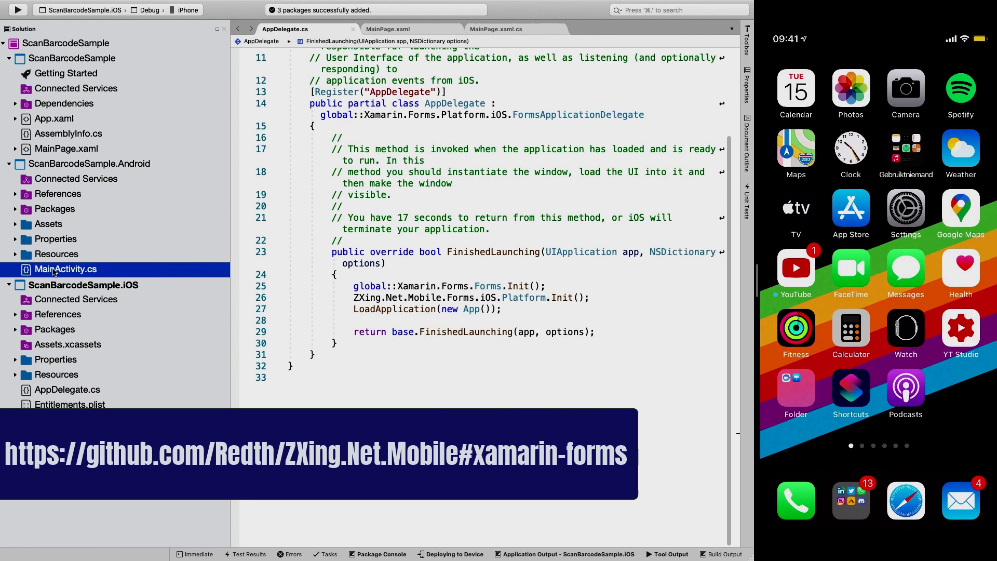
Add ZXing Platform.Init(); to MainActivity.cs after Forms initialisation.
double_click(66, 269)
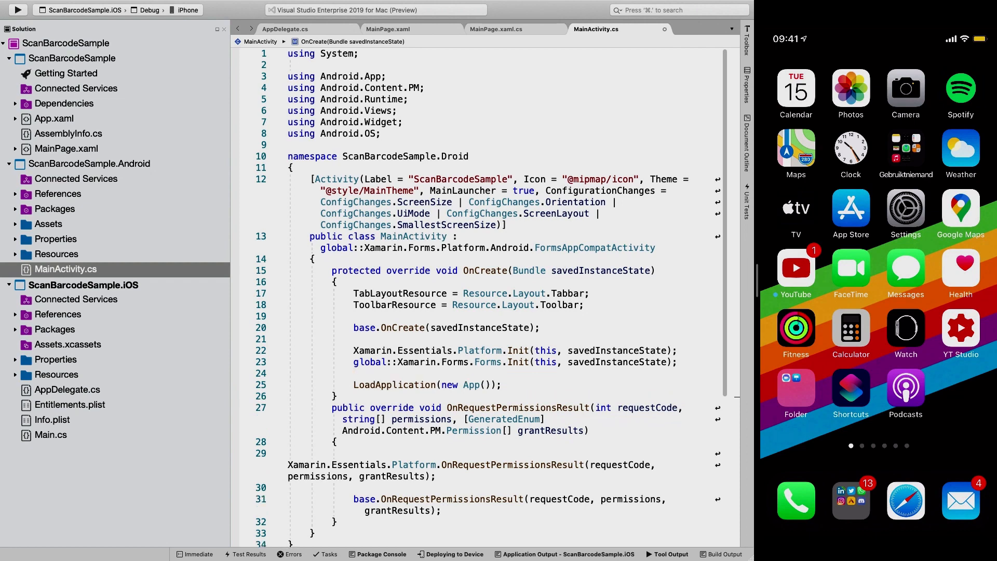
text(ZXing.Net.Mobile.Forms.Android.)
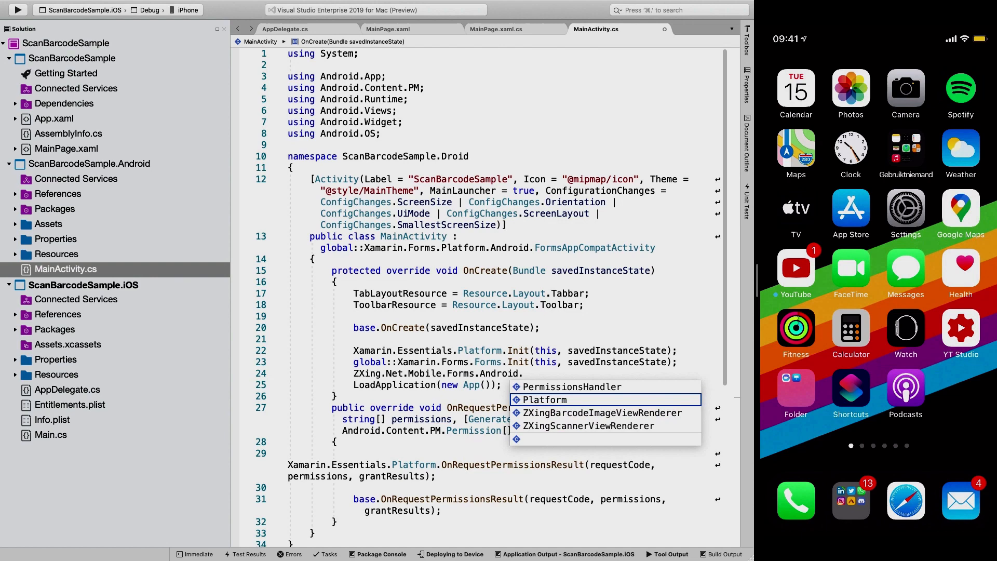
text(in)
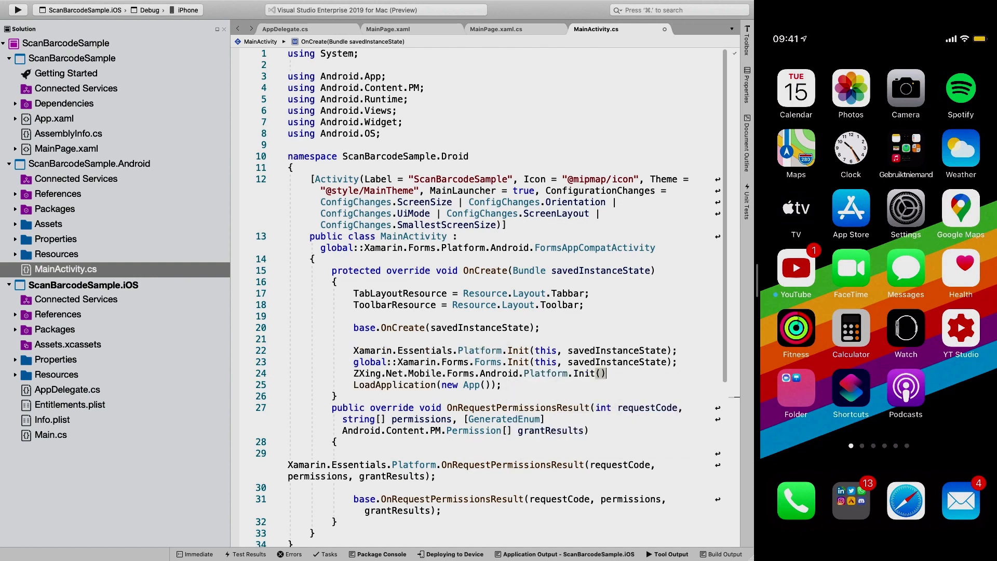
text(;)
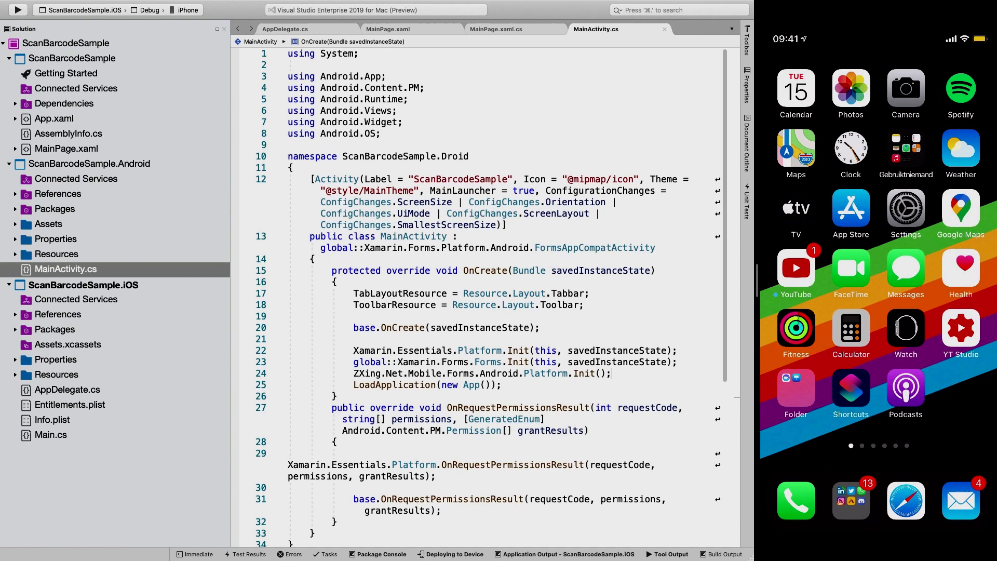
Forward OnRequestPermissionsResult to global::ZXing.Net.Mobile.Android.PermissionsHandler with requestCode, permissions, grantResults.
click(667, 362)
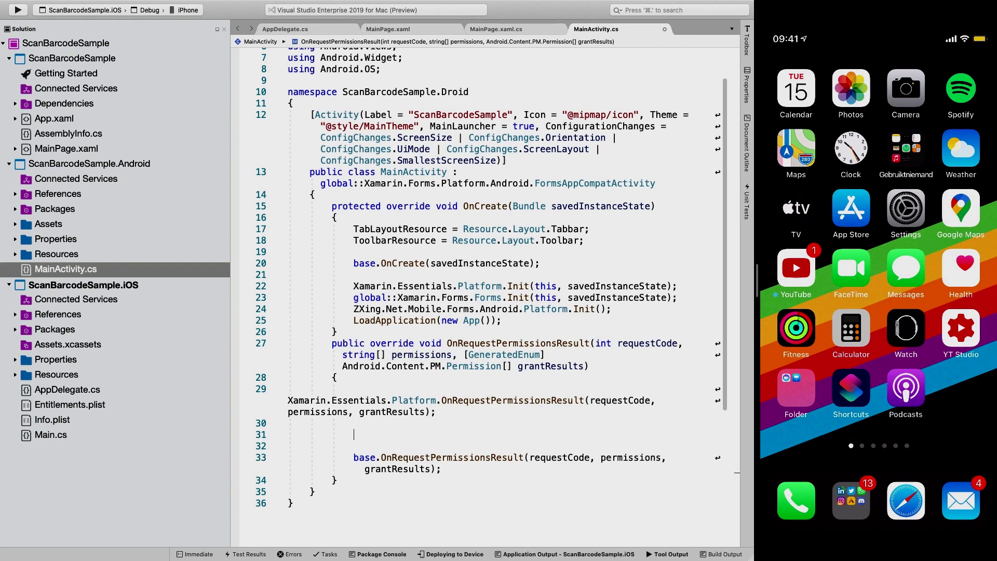
text(global::)
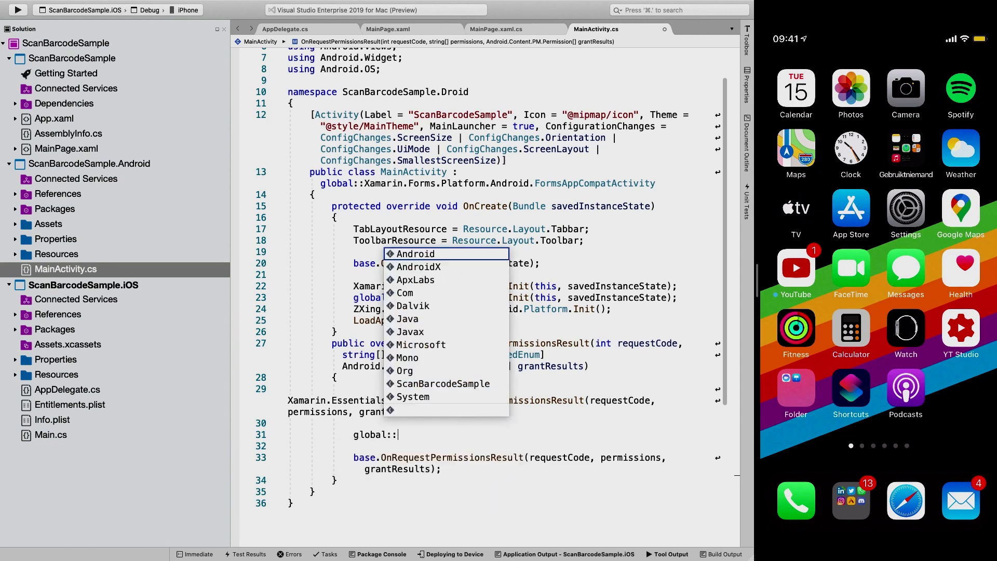
text(ZXing.Ne)
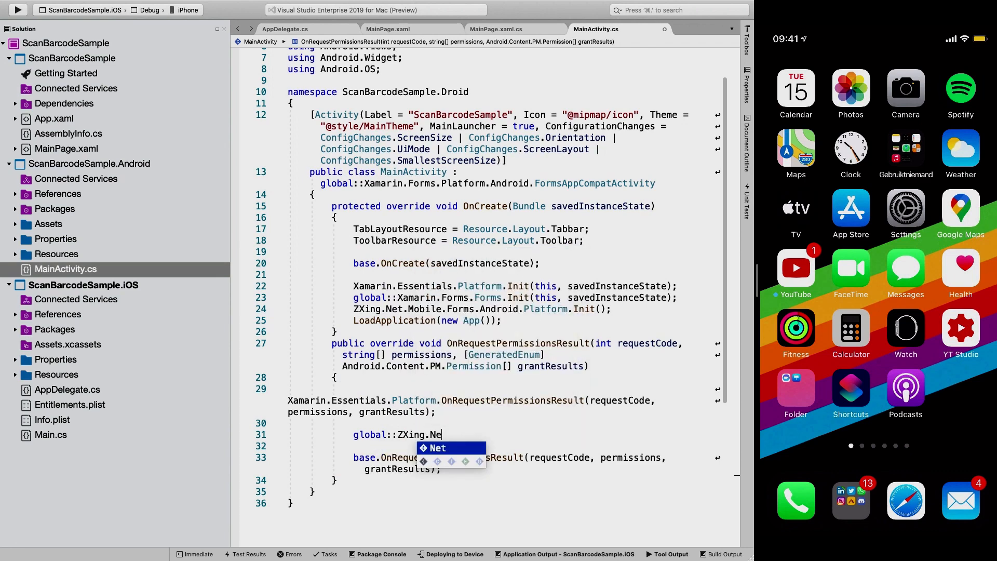
text(t.)
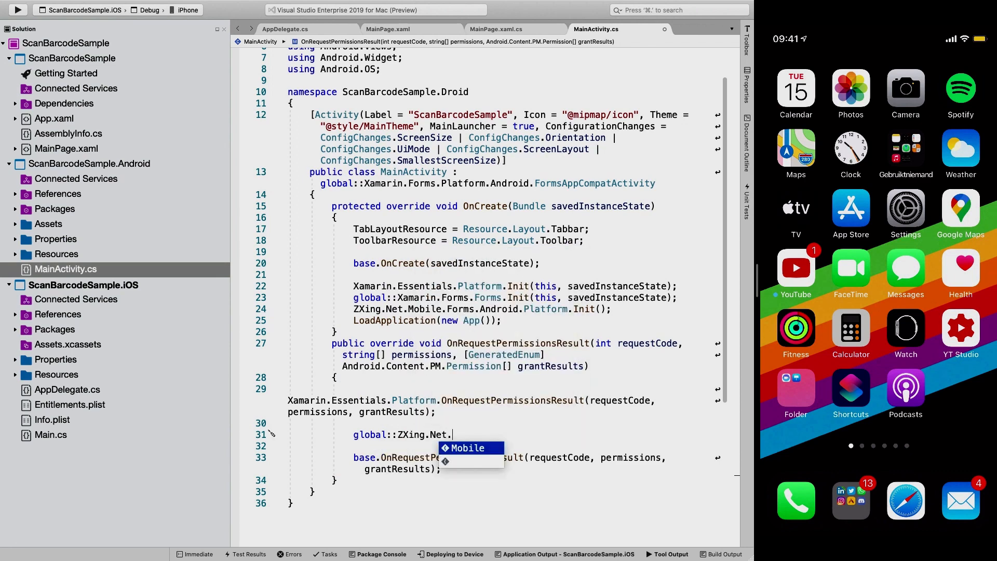
text(Mobile.Android.P)
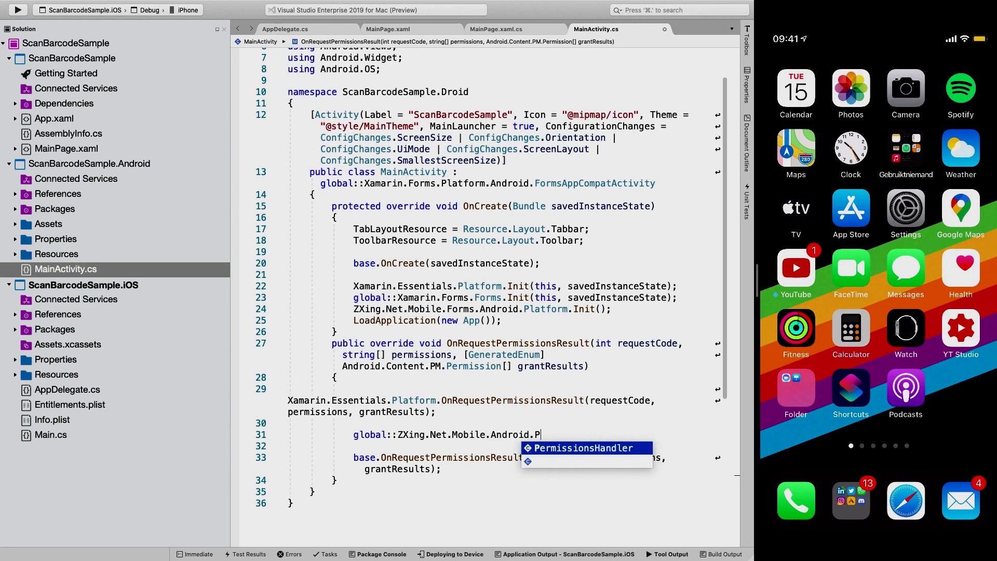
text(.OnRequestPermissionsResult()
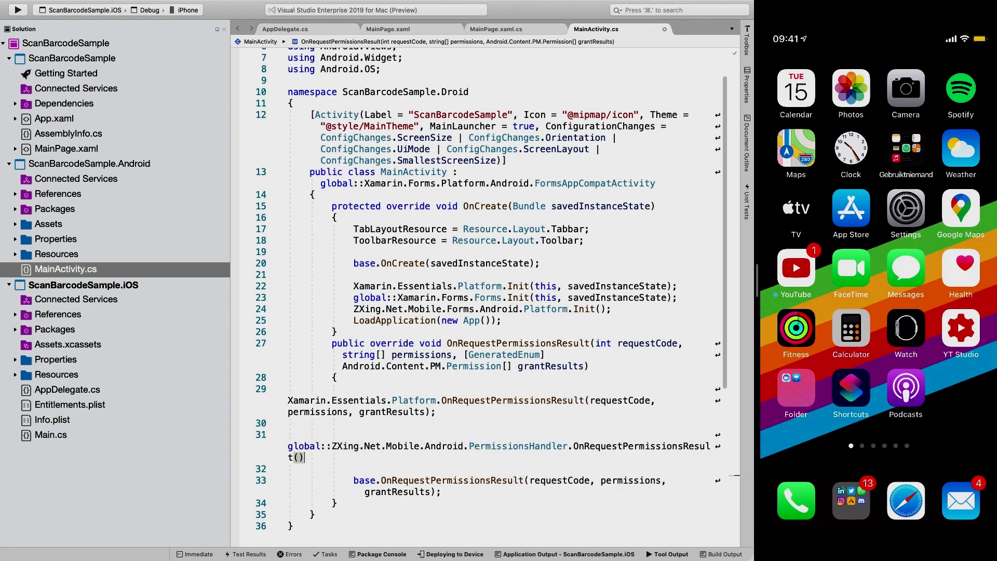
text(requestCode,)
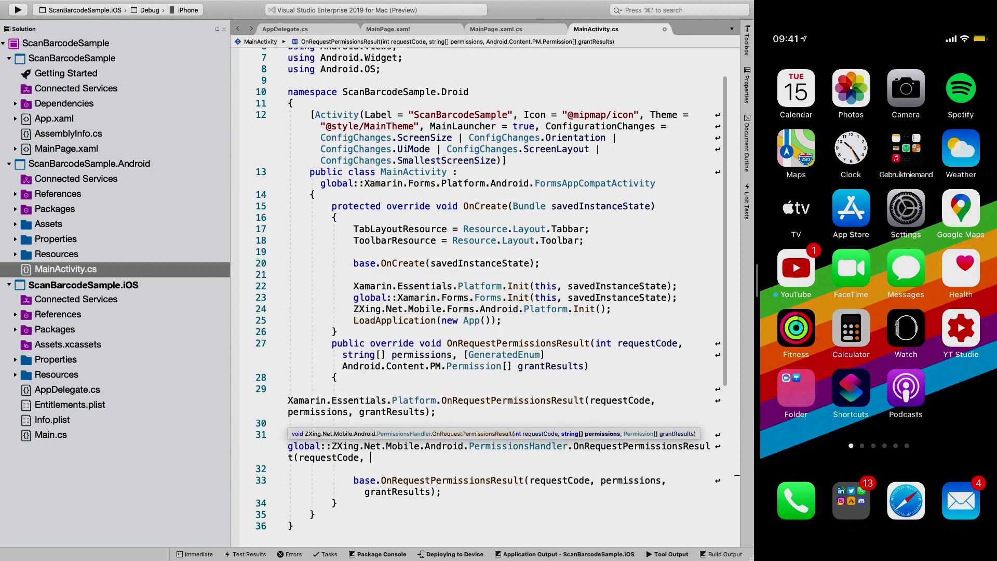
text(permissions,)
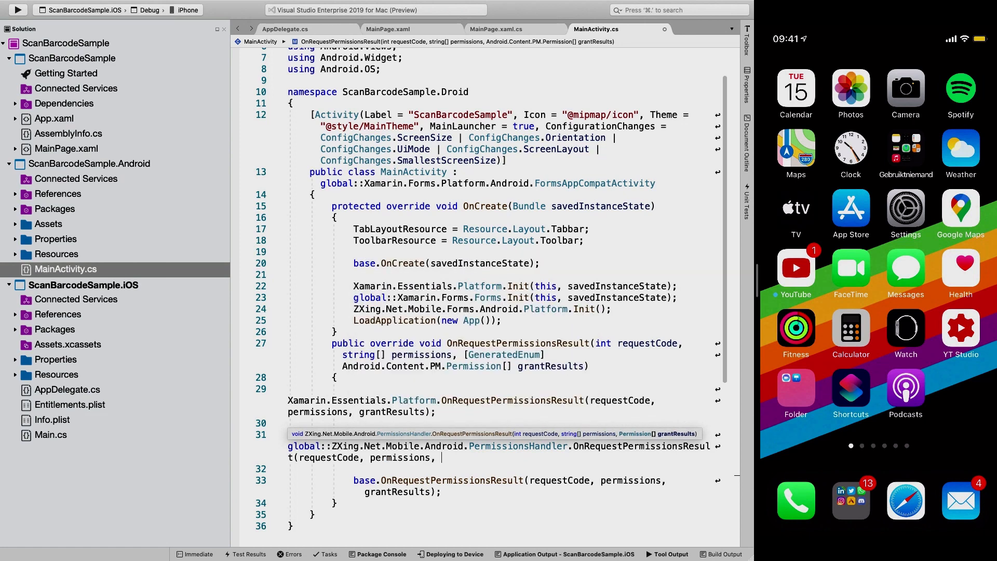
text(grantResults);)
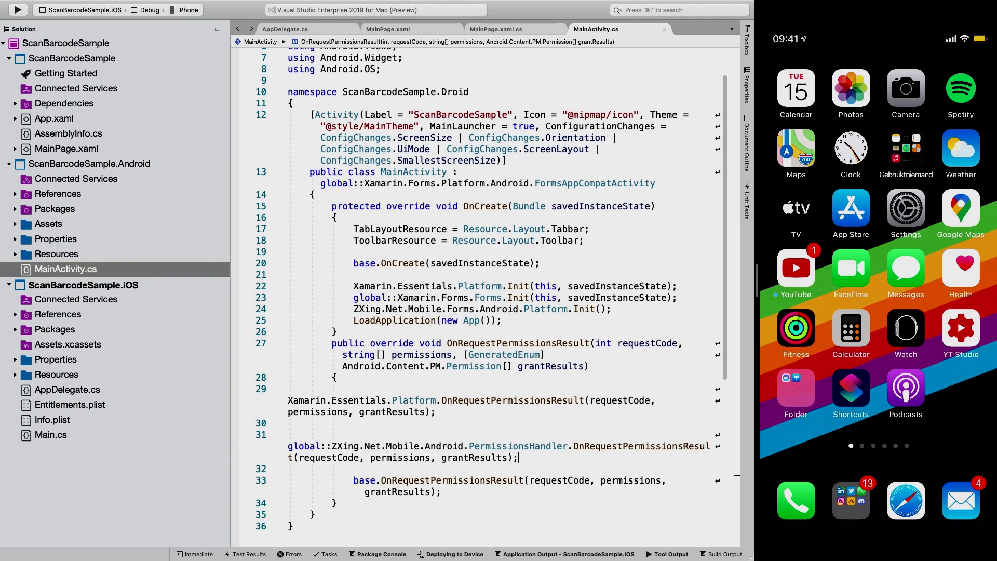
mouse_move(534, 413)
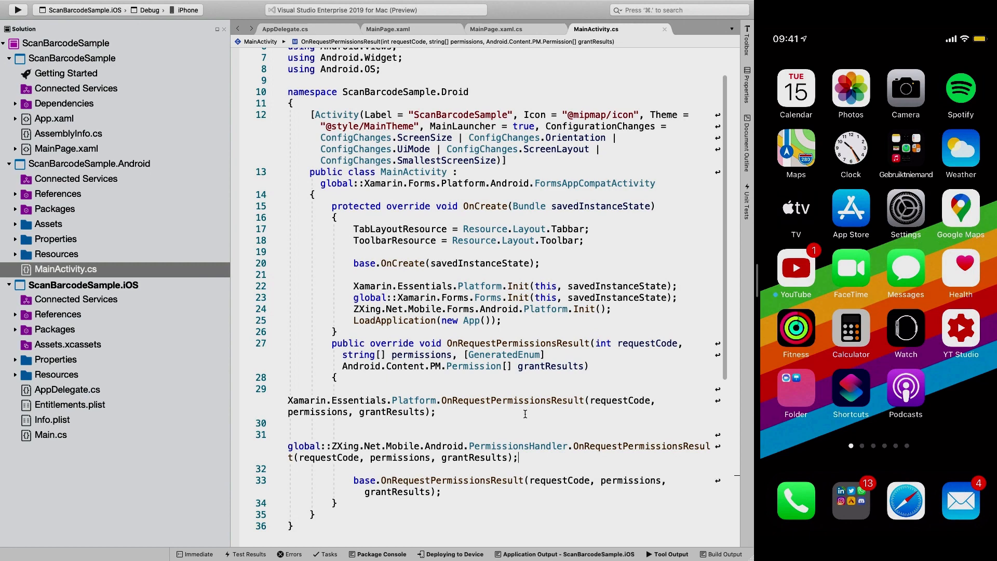
mouse_move(43, 423)
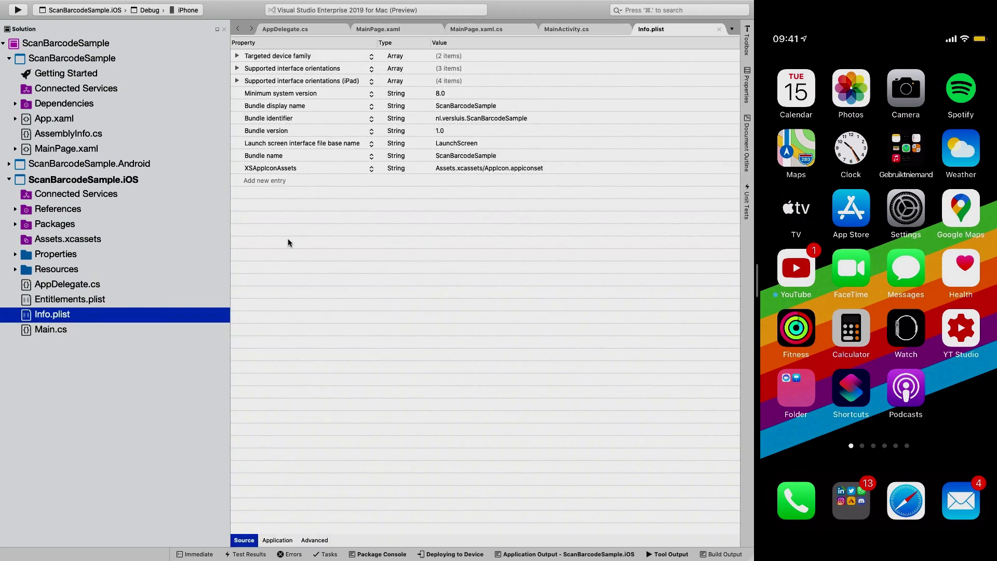
Add a Privacy - Camera Usage Description to Info.plist reading 'This app wants to scan barcode'.
click(264, 180)
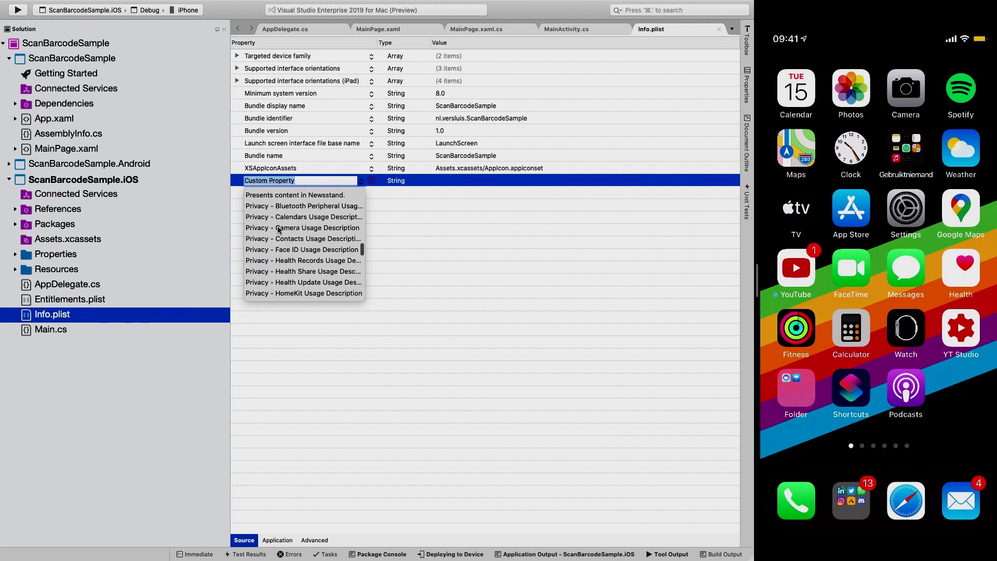
click(302, 227)
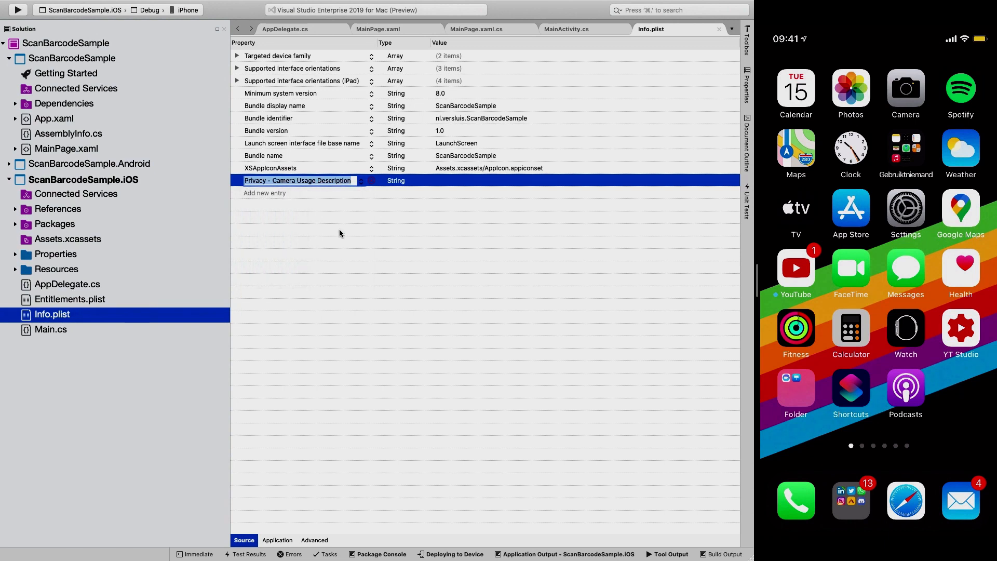
click(584, 180)
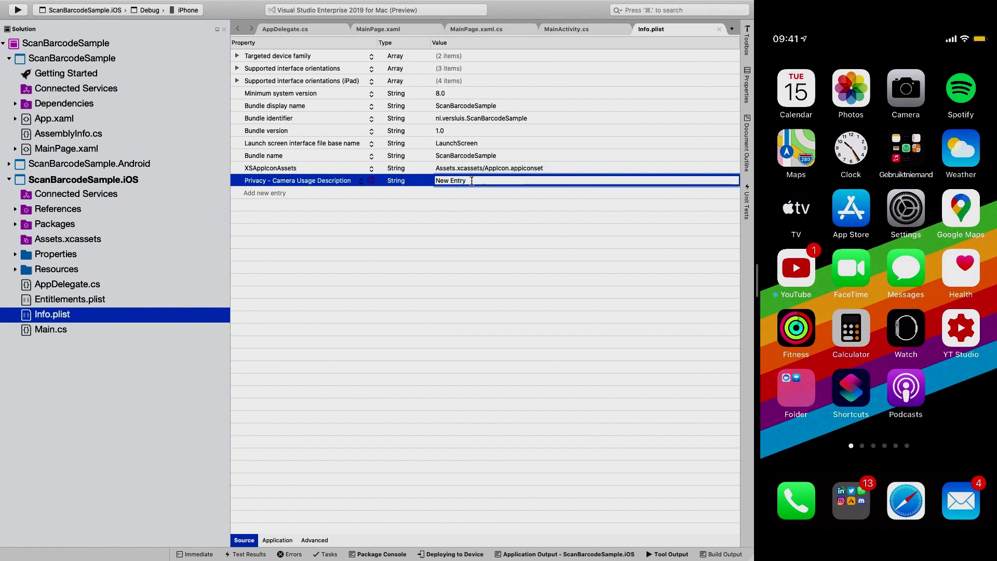
double_click(450, 181)
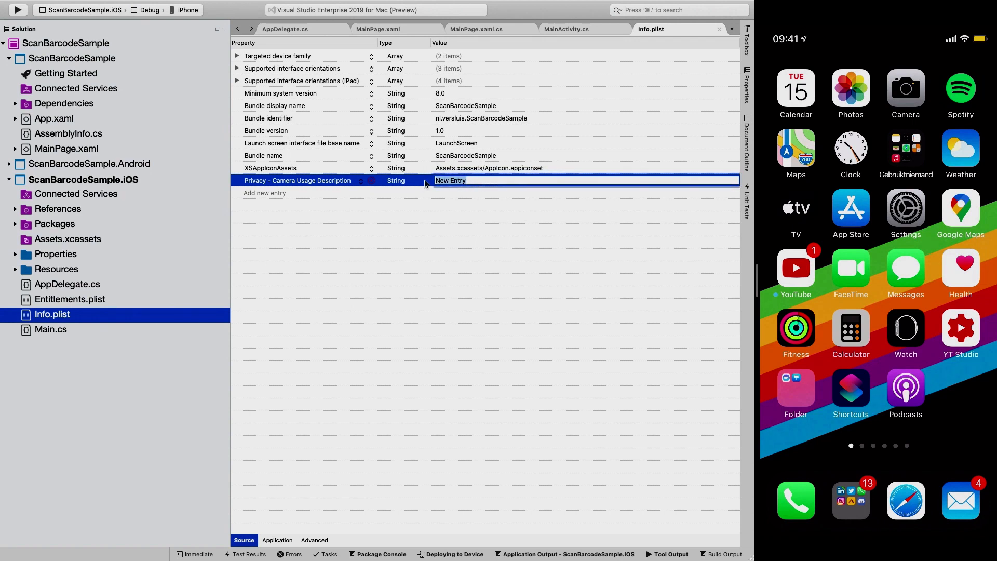
text(This app want)
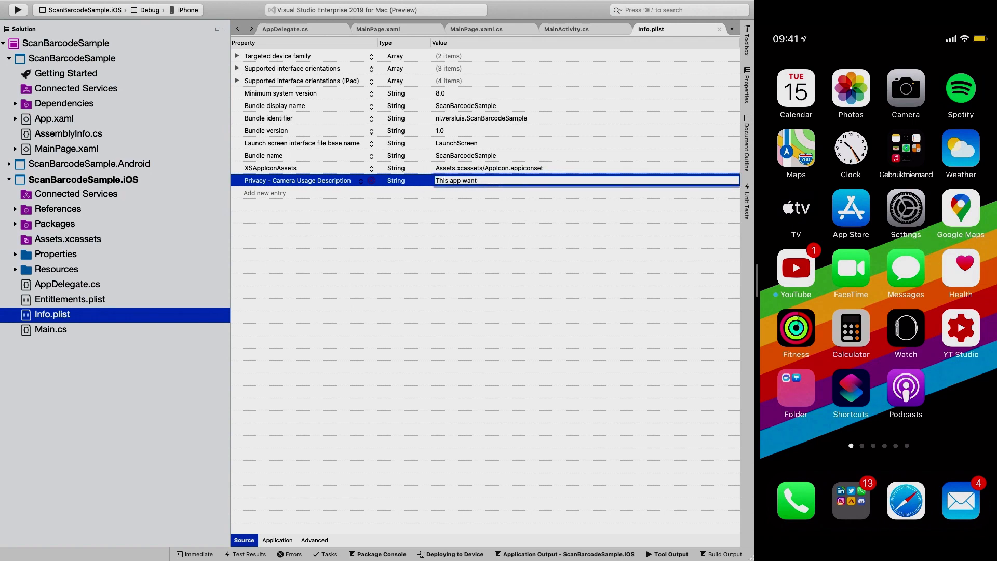
text(s to scan barcode)
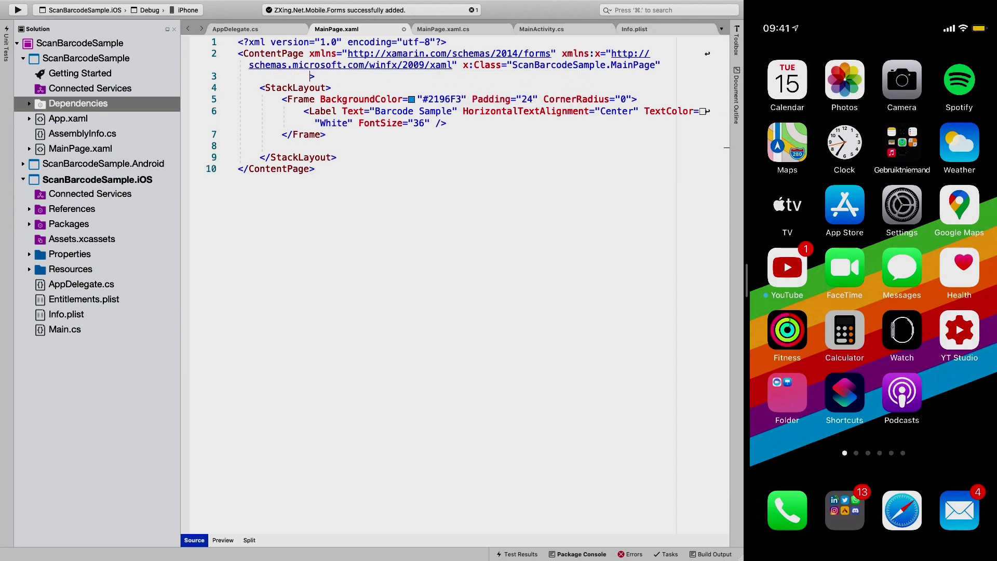
Declare xmlns:zxing="clr-namespace:ZXing.Net.Mobile.Forms;assembly=ZXing.Net.Mobile.Forms" on the ContentPage.
text(xmlns:)
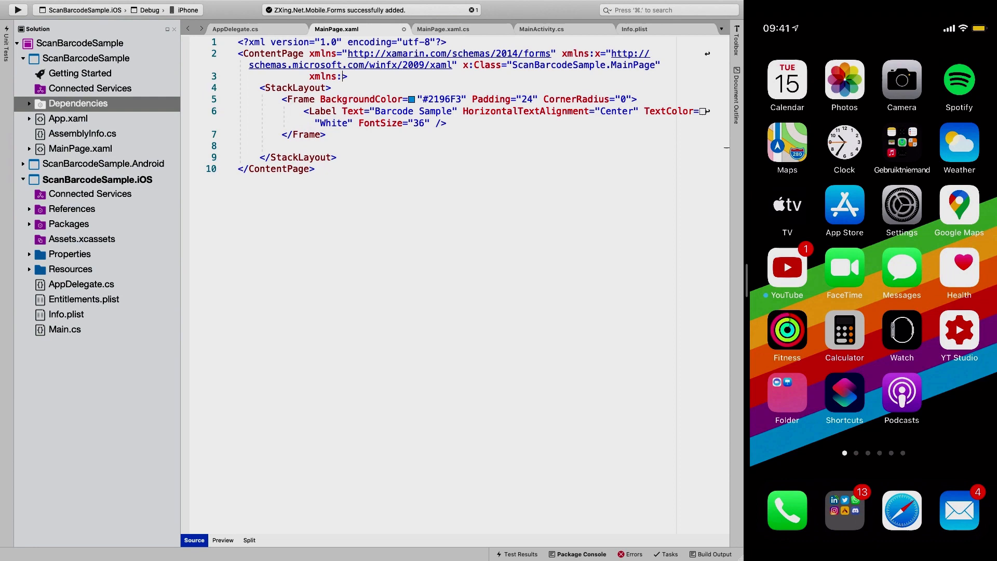
text(zxing)
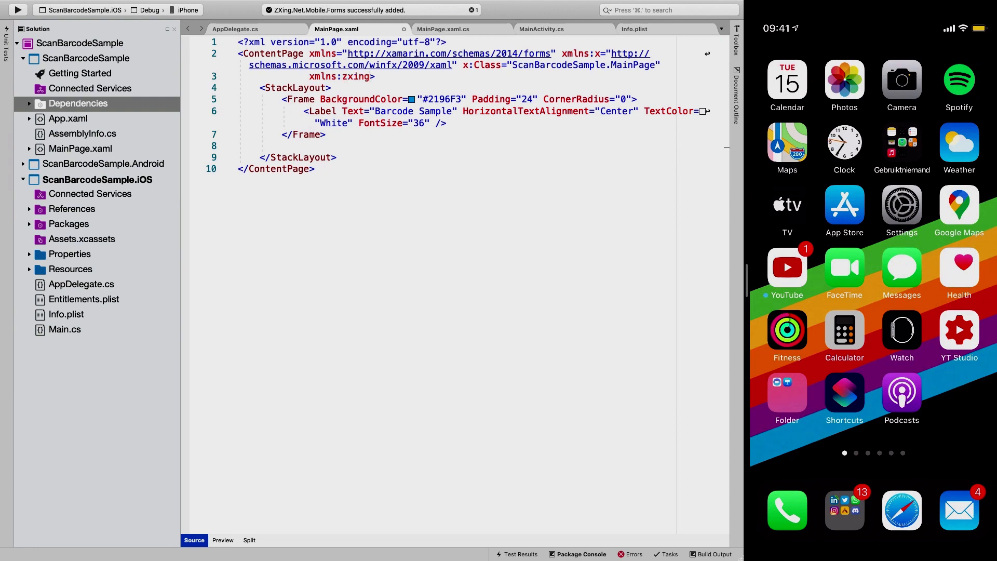
text(=")
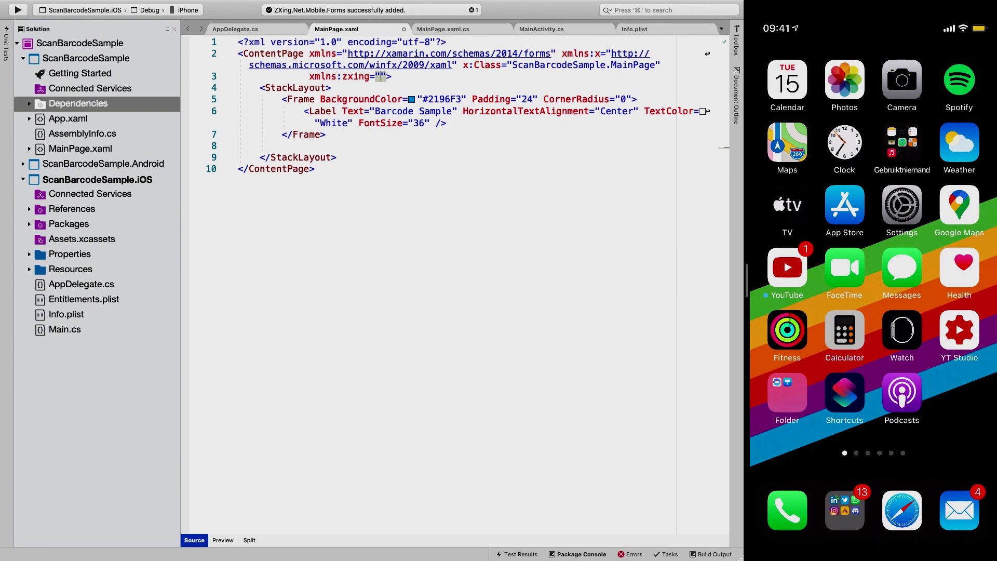
text(clr-)
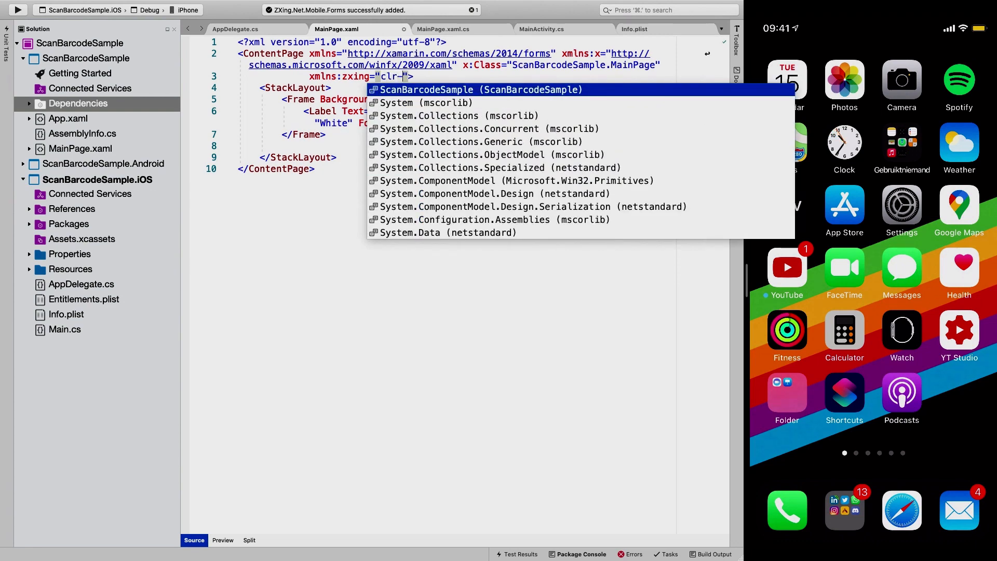
text(namespace:)
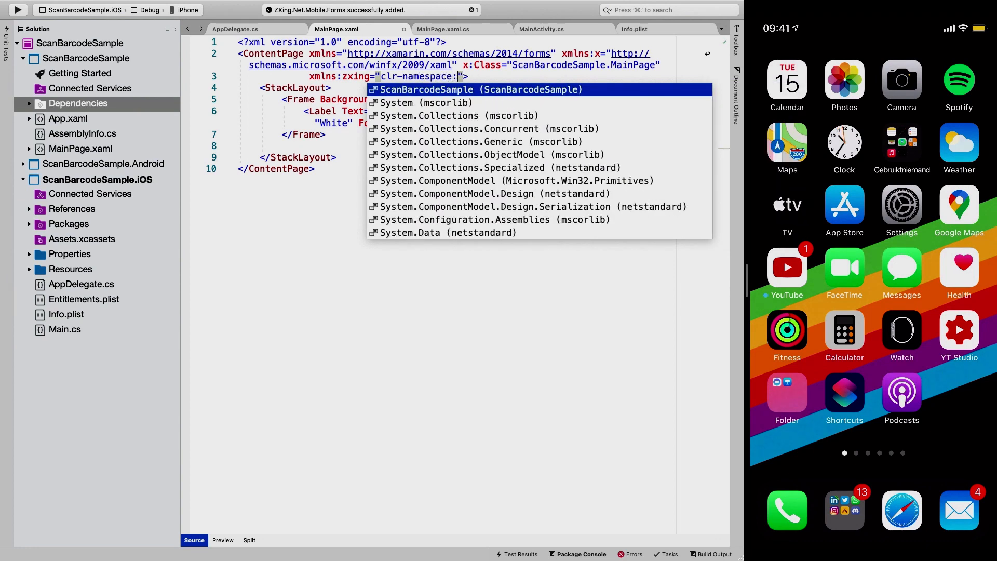
text(ZXing)
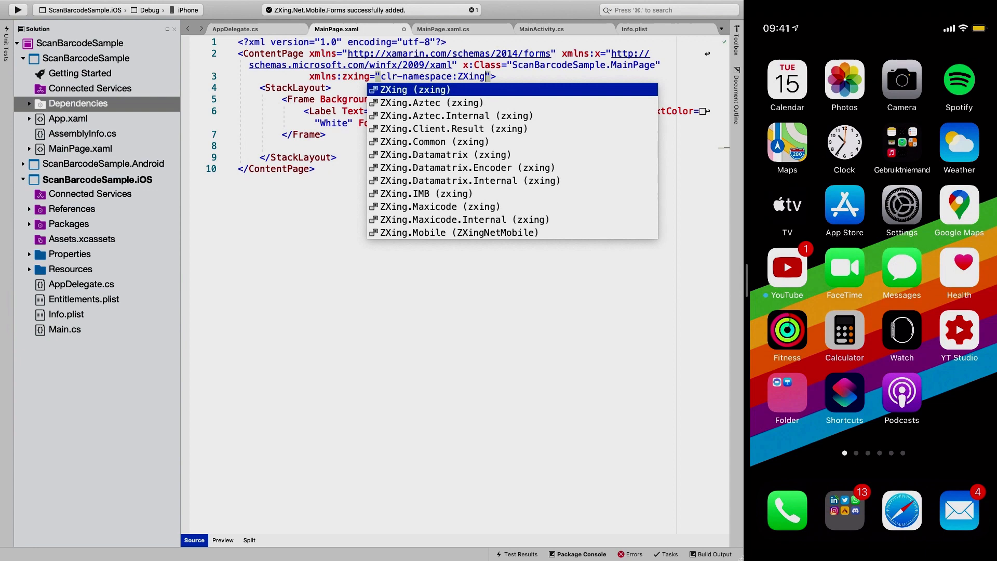
text(Net)
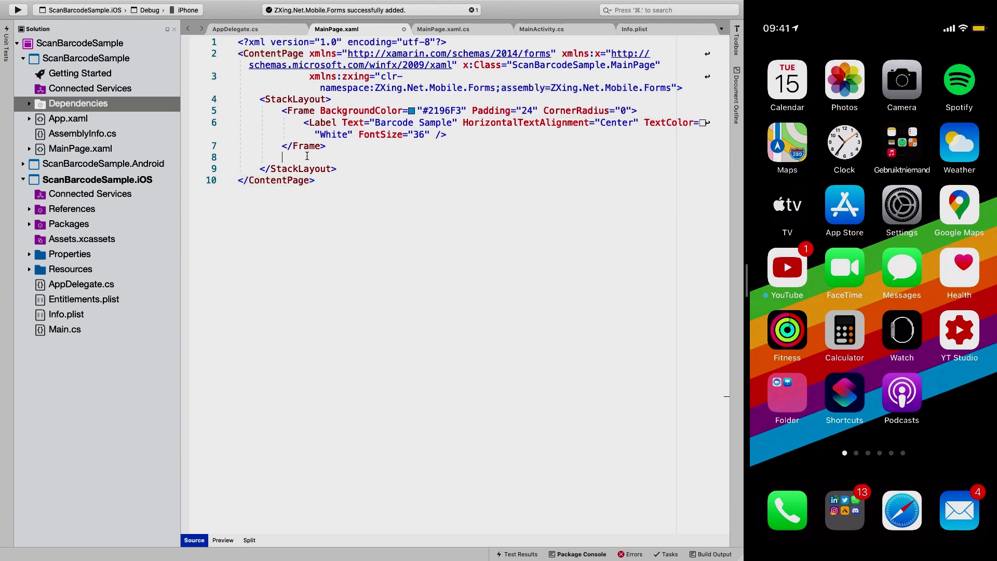
Insert a zxing:ZXingScannerView element with IsScanning="True".
text(<z)
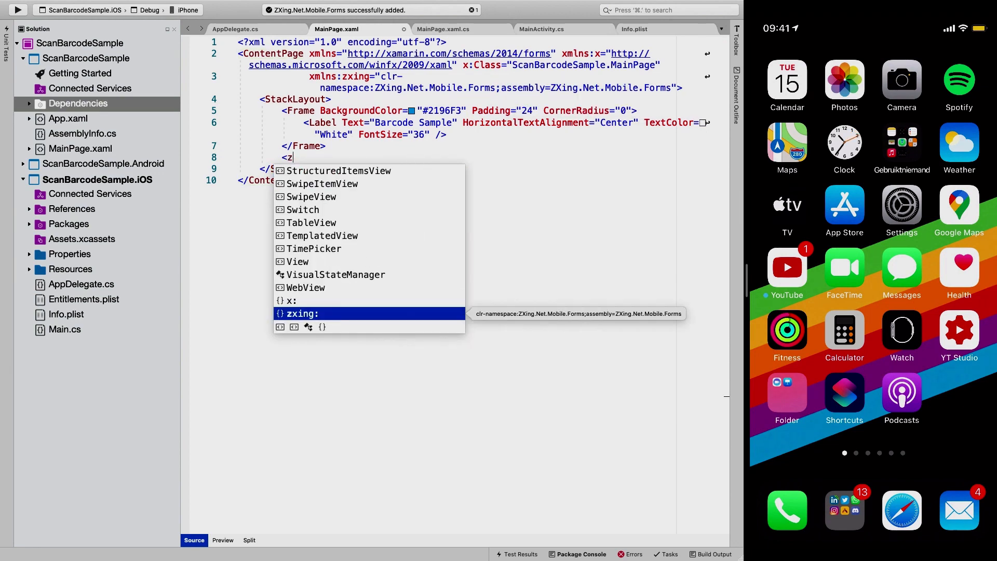
text(xing:)
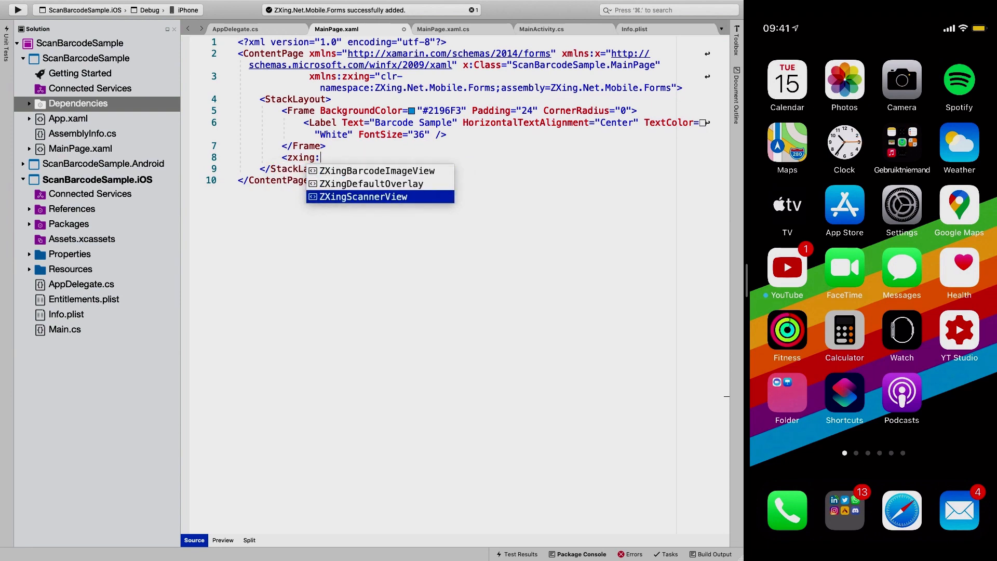
click(362, 196)
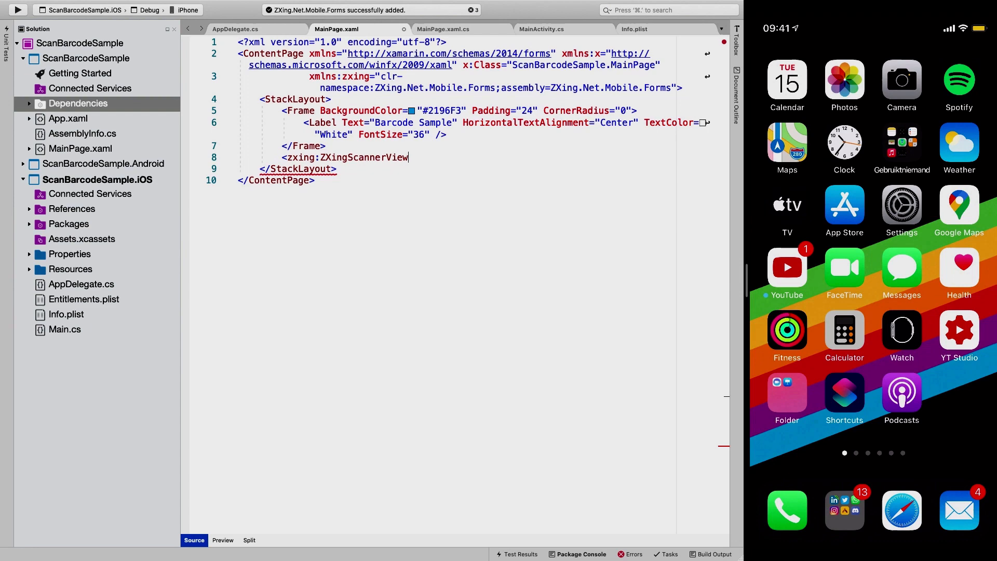
text(/>)
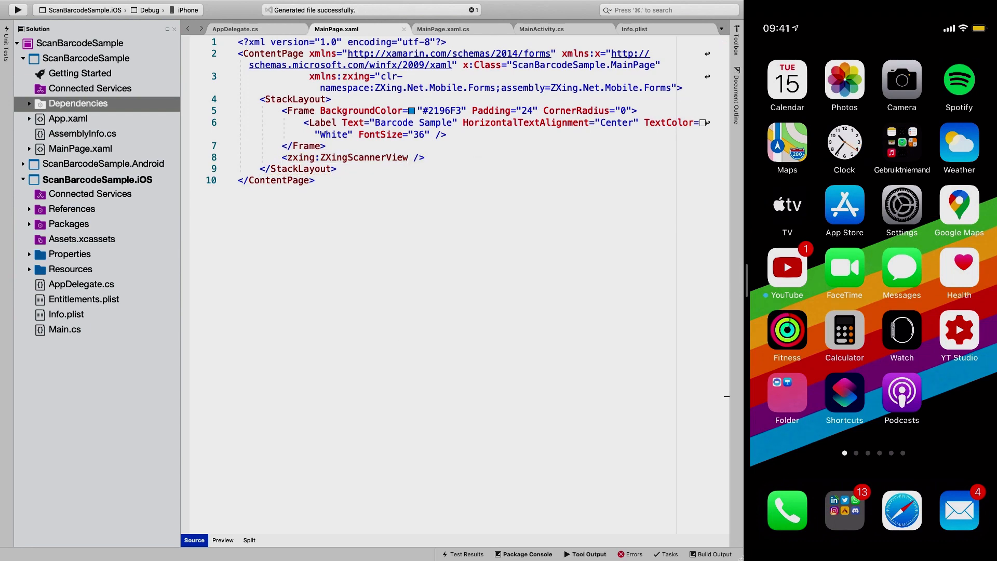
text(IS)
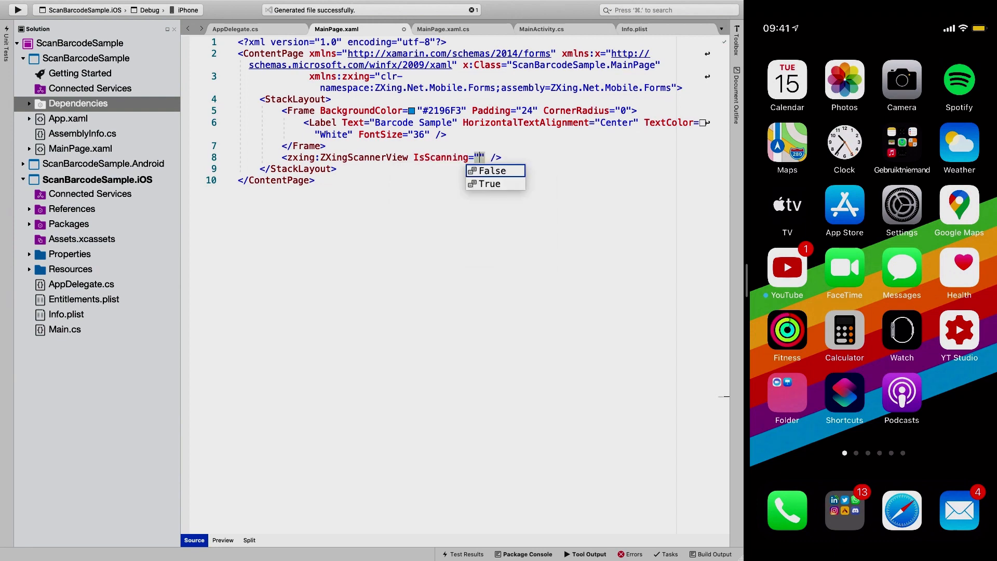
click(489, 184)
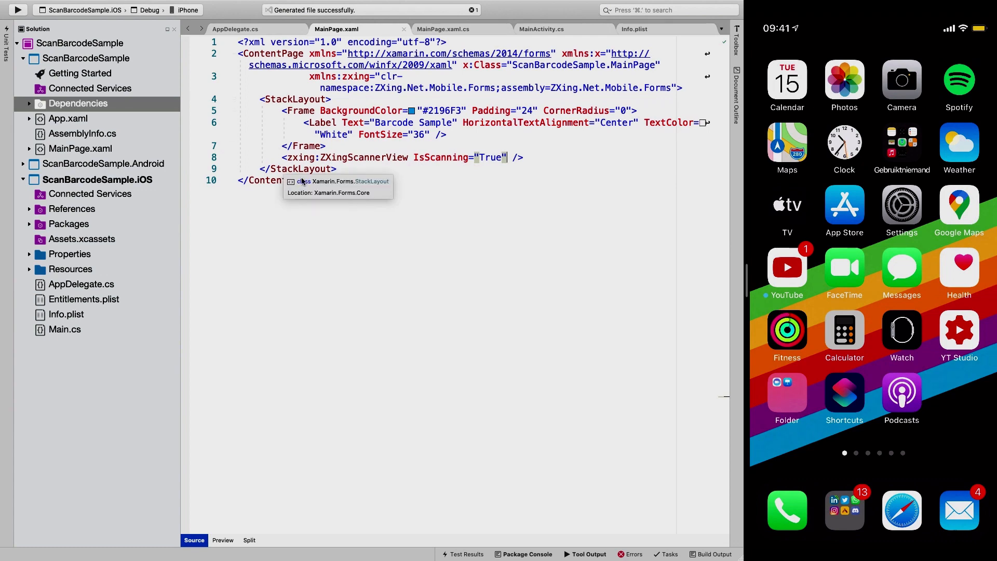
click(17, 9)
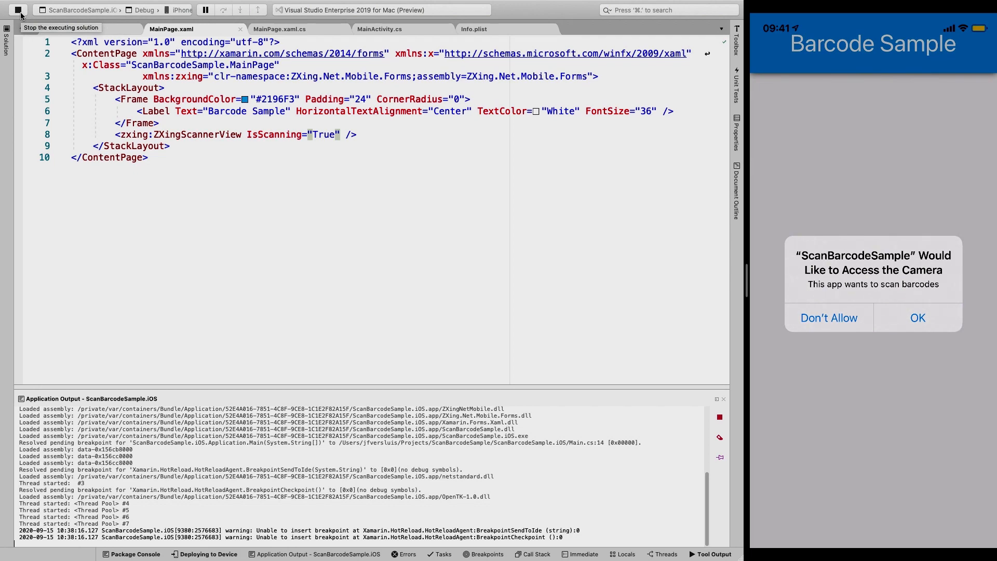
click(917, 318)
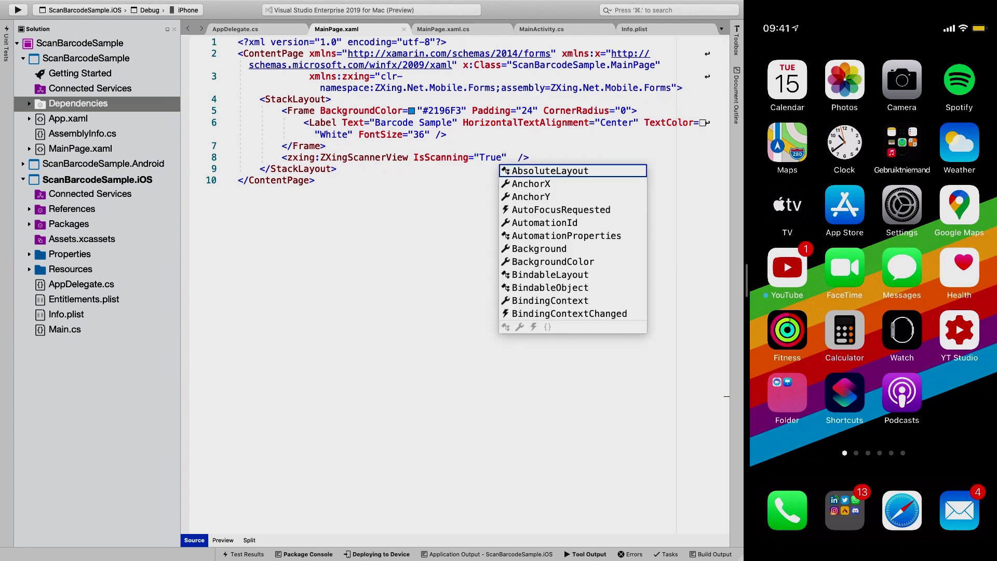
Add OnScanResult="ZXingScannerView_OnScanResult" and a Label x:Name="scanResultText" above the scanner view.
text(Res)
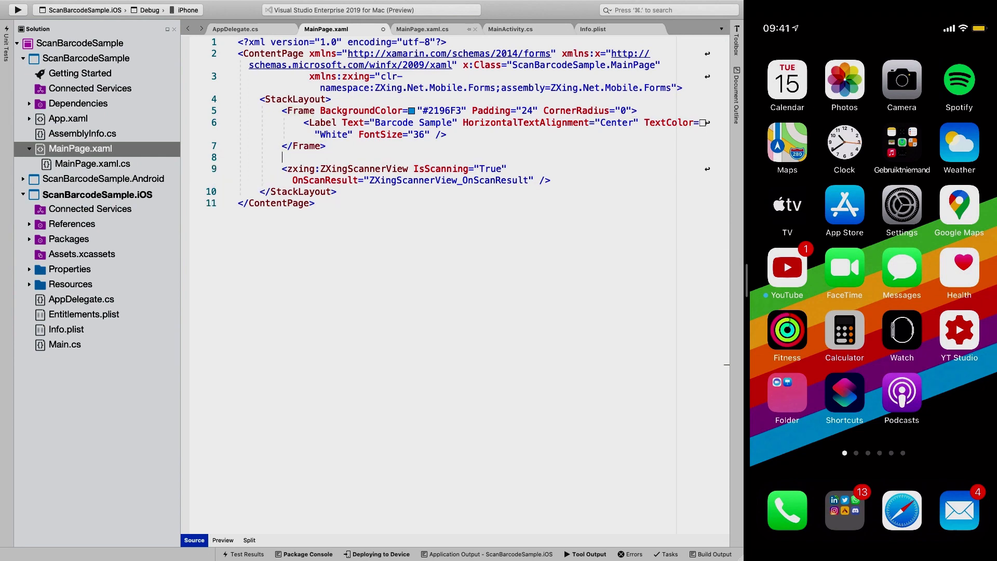
text(Label x:Name=")
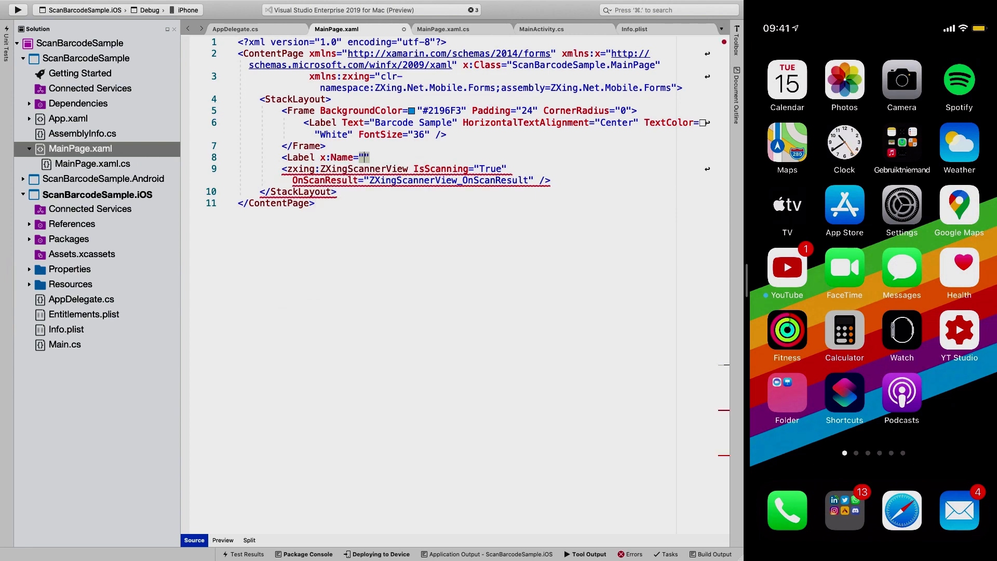
text(scanResult)
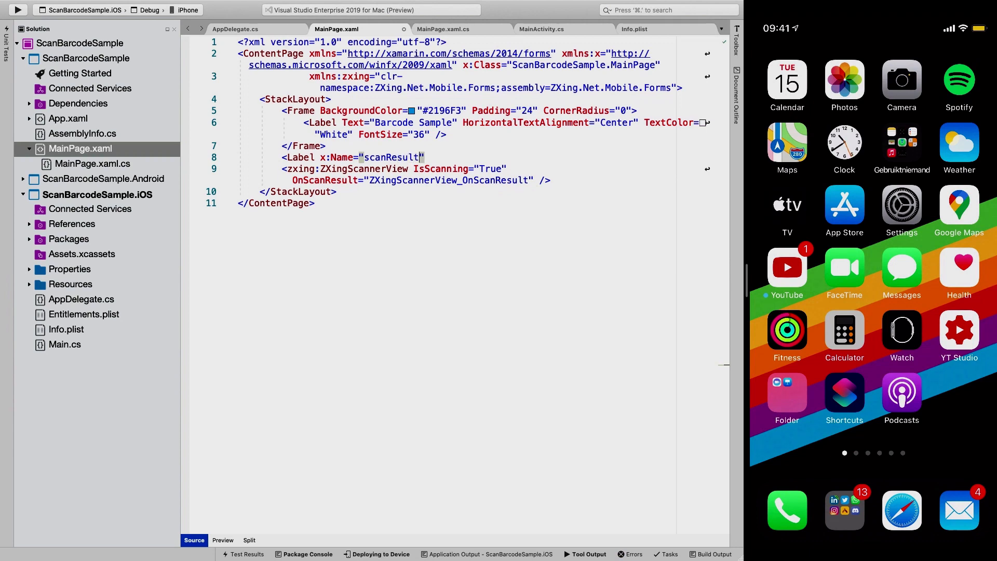
text(Text)
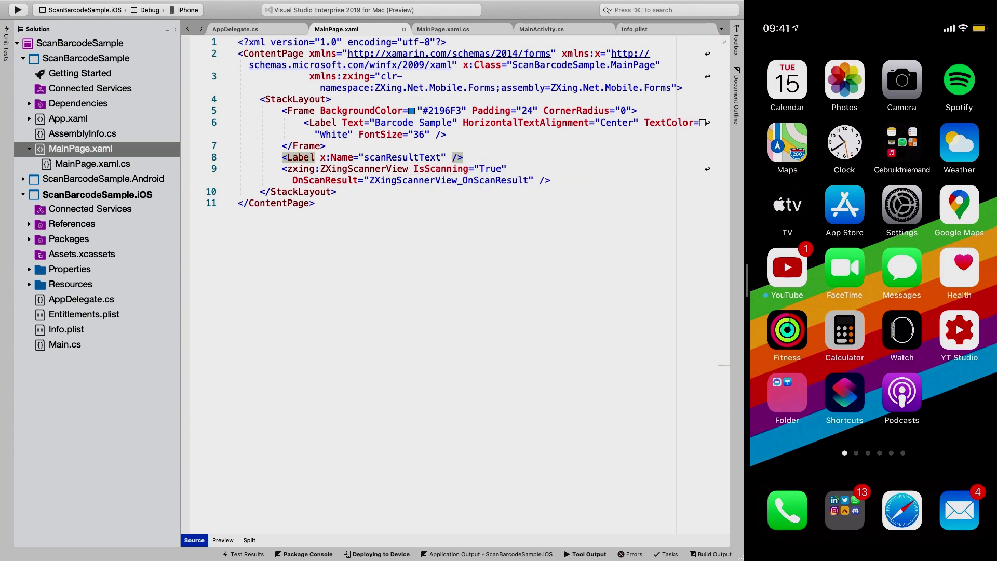
double_click(401, 157)
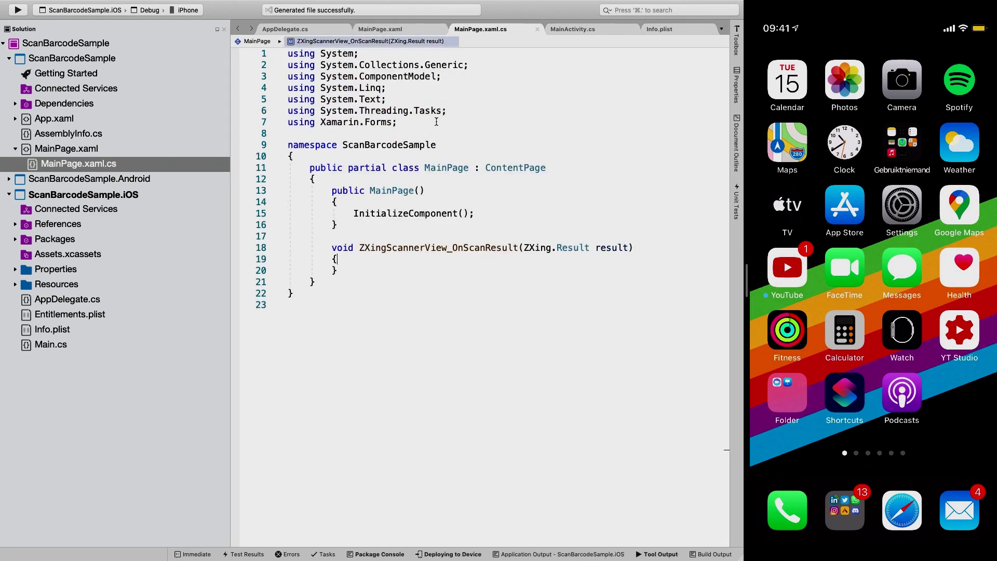
Wrap scanResultText.Text = result.Text in Device.BeginInvokeOnMainThread inside the handler.
key(enter)
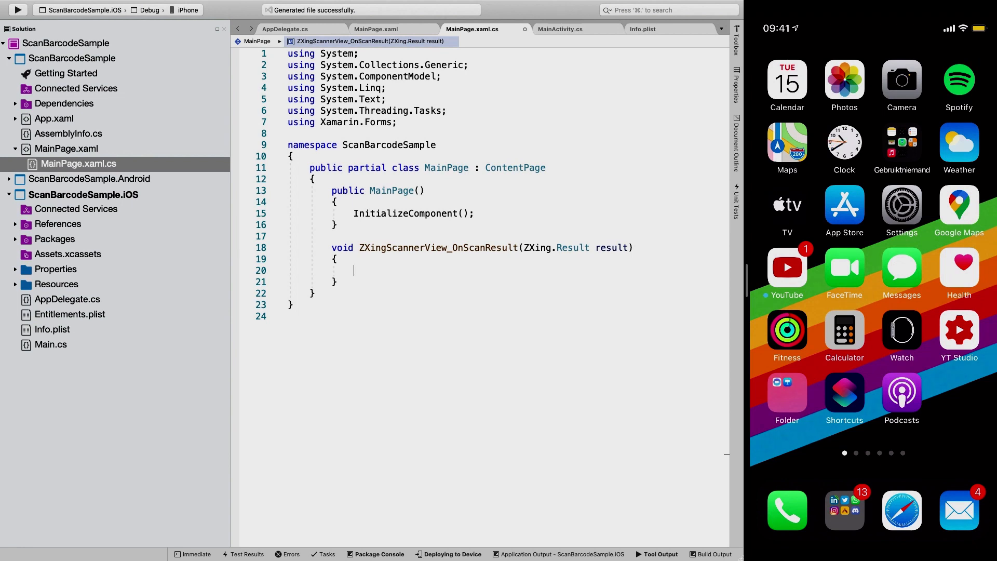
text(Devi)
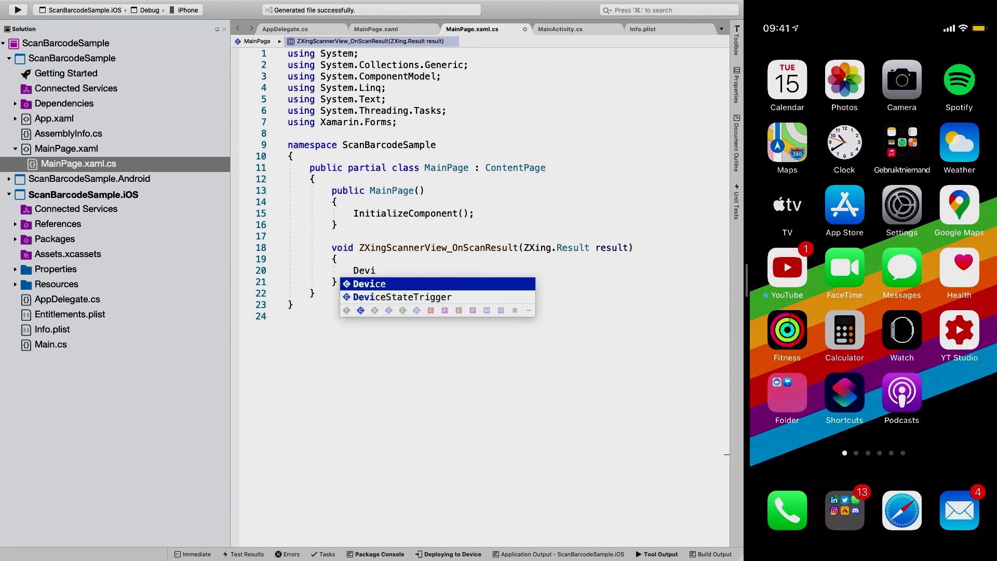
text(ce.BeginInvokeOnMainThread)
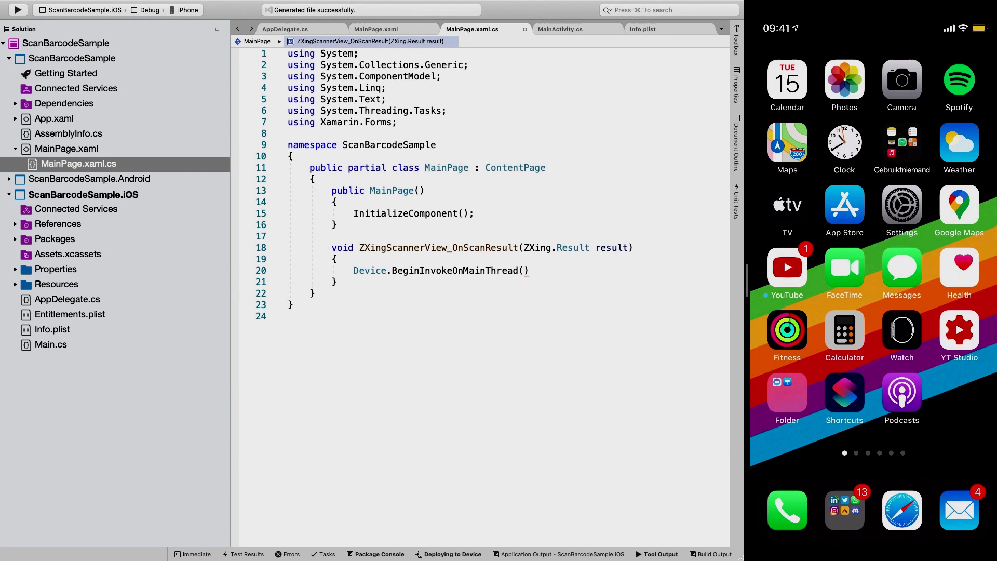
text(() =>)
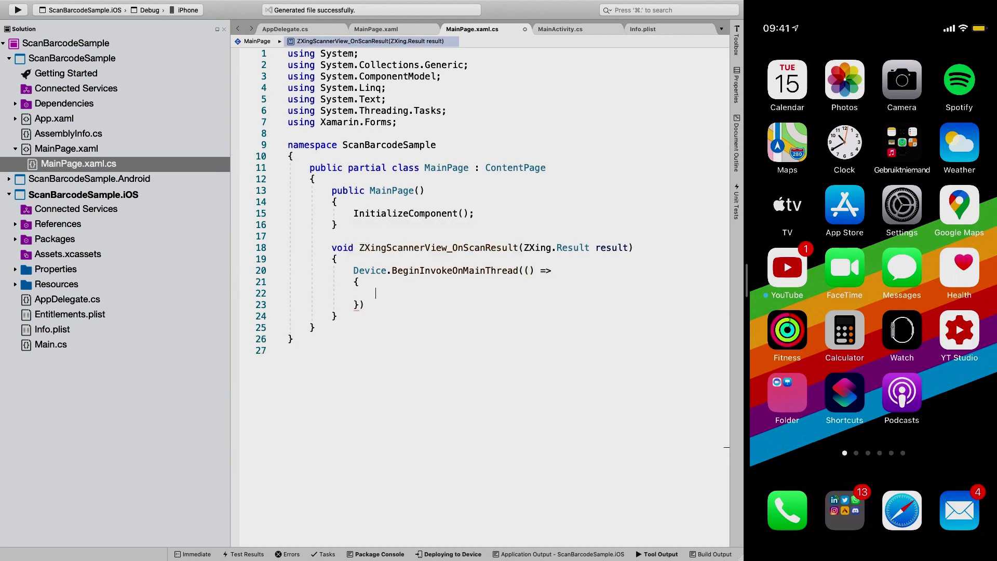
text(scanResultText.)
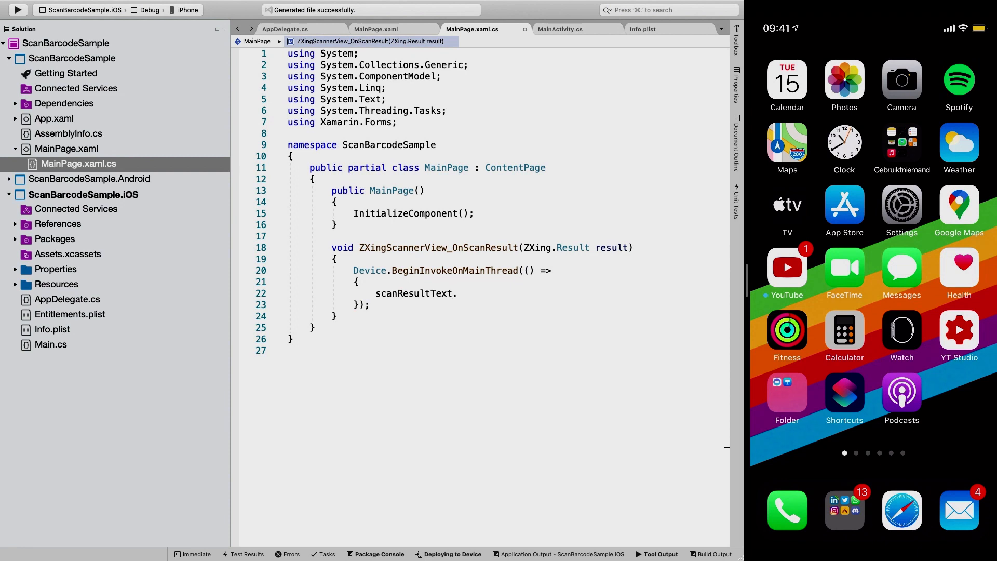
text(Te)
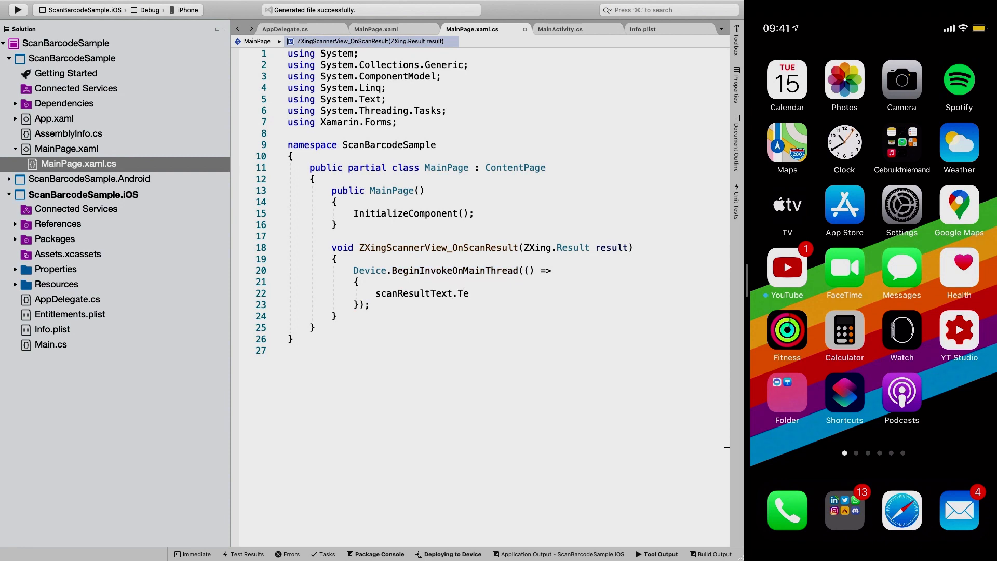
text(" = resu")
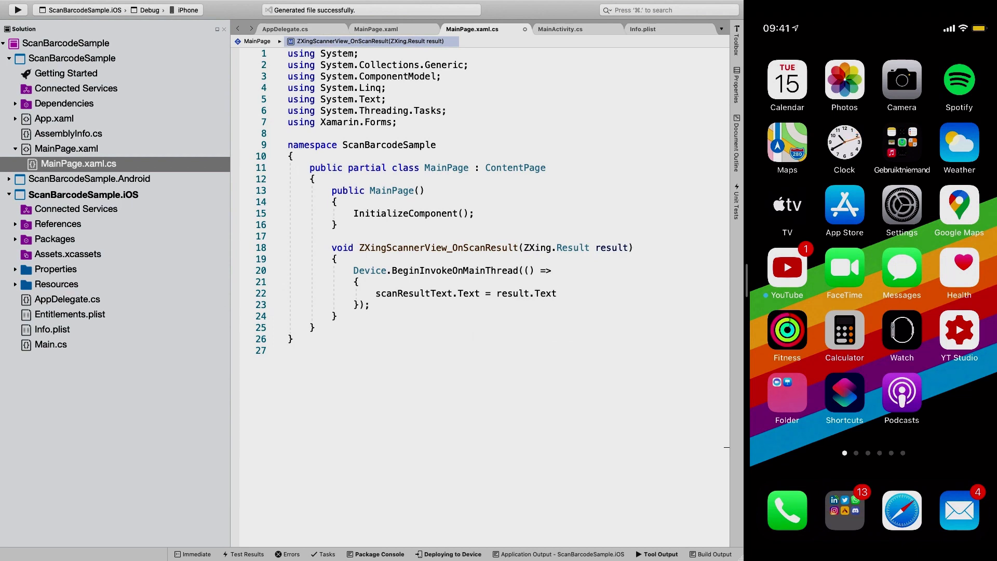
click(503, 293)
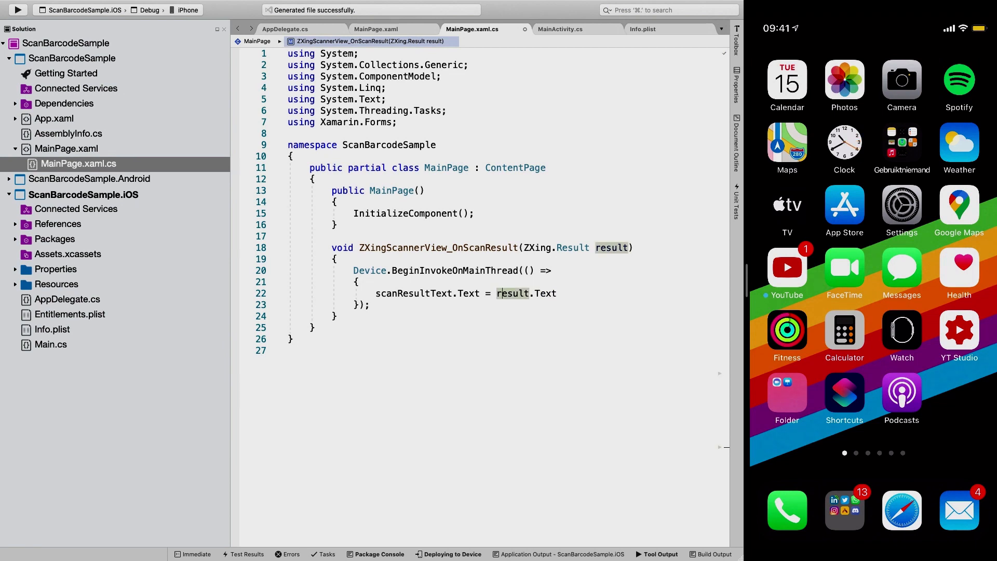
Append "(type: " + result.BarcodeFormat.ToString() + ")" to the label text and run the iOS build.
text(+ " " +)
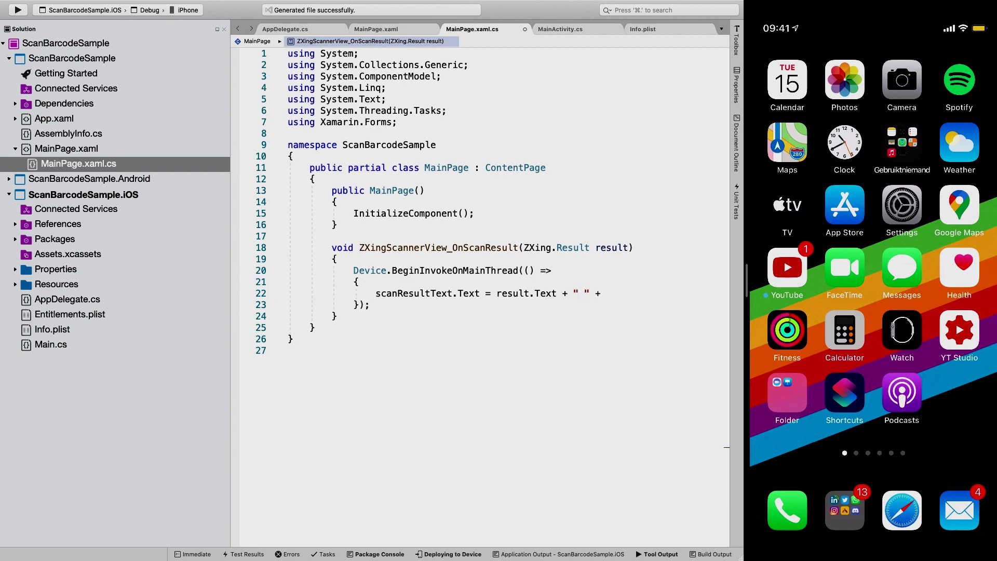
text(()
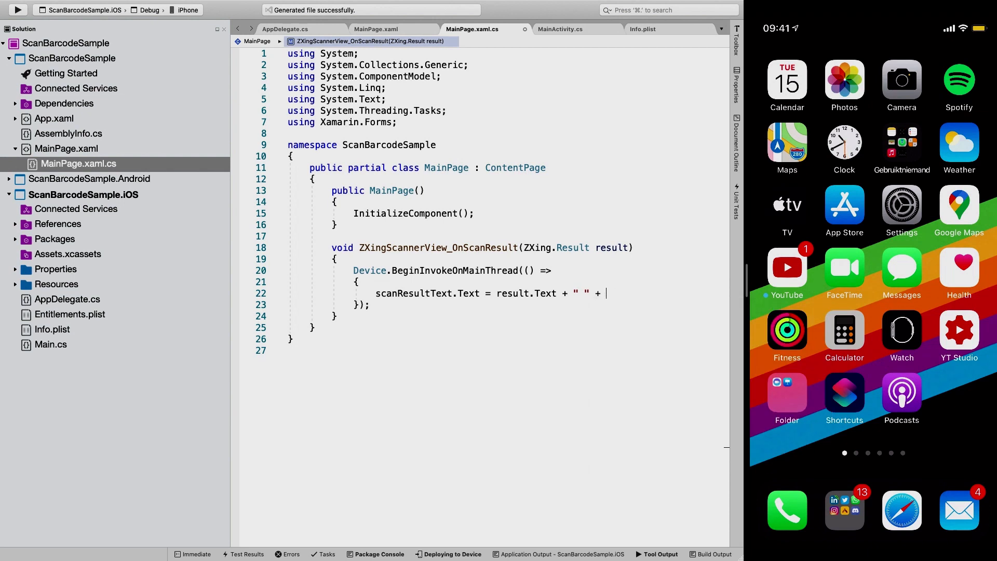
text((ty)
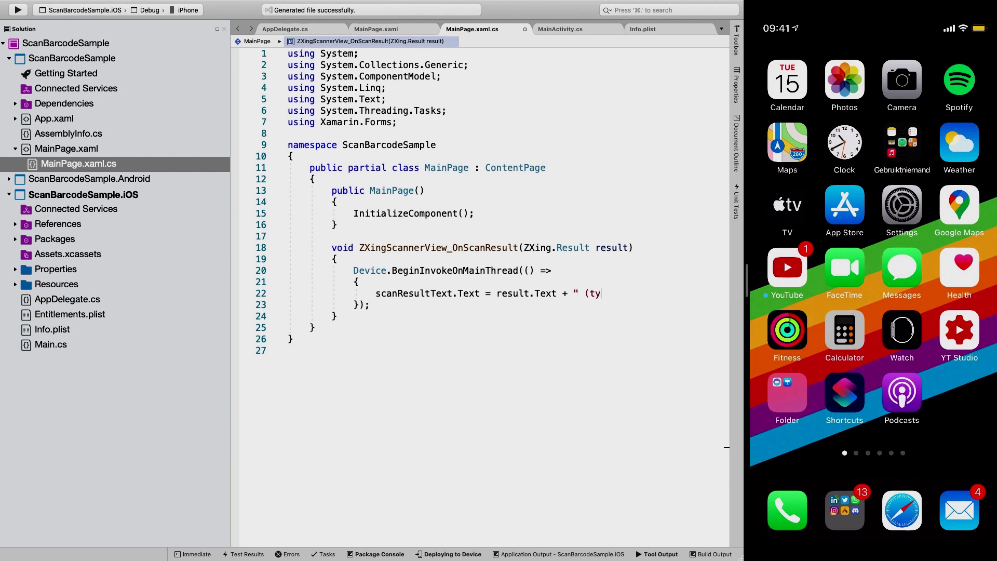
text(pe:)
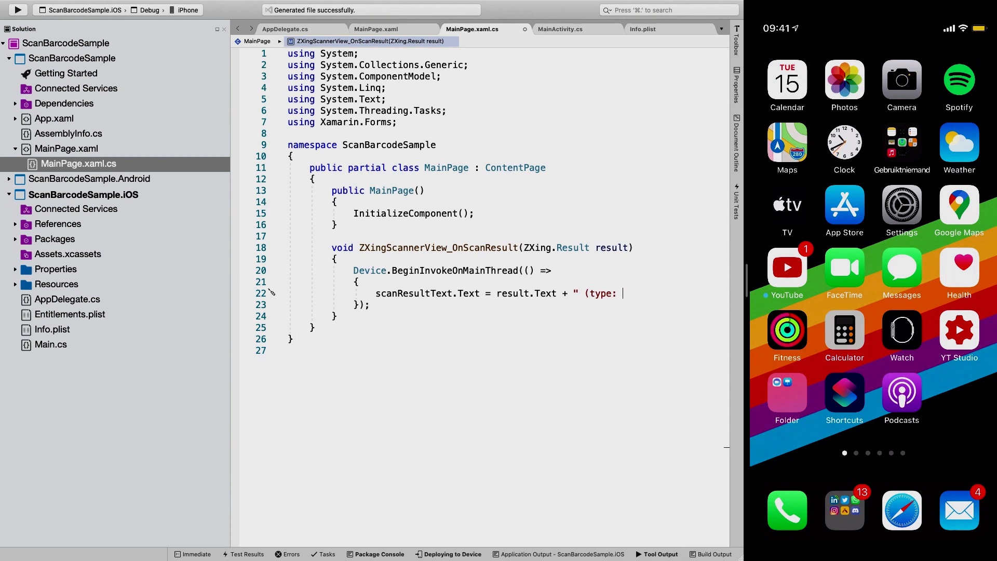
text(" +)
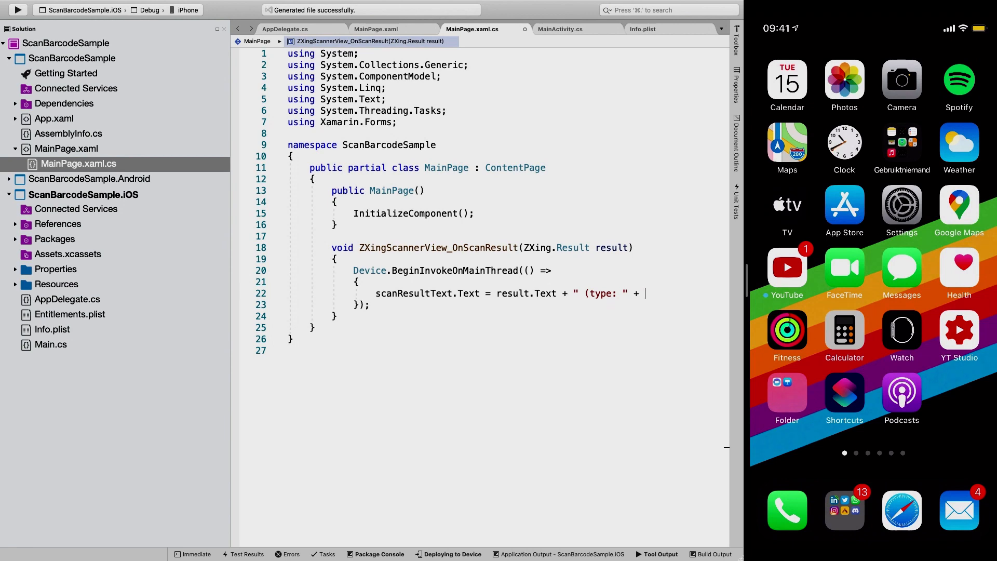
text(result.)
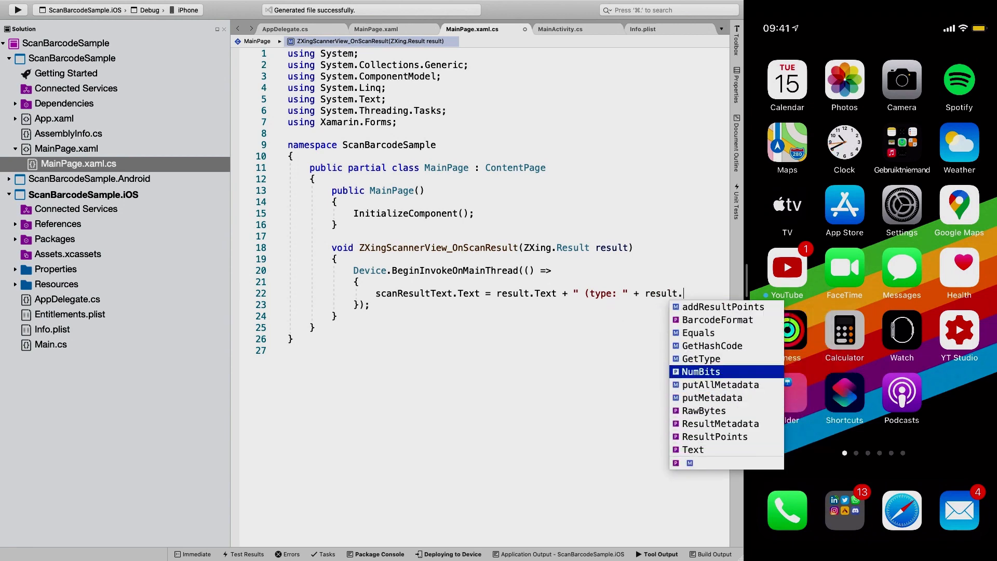
text(BarcodeFormat)
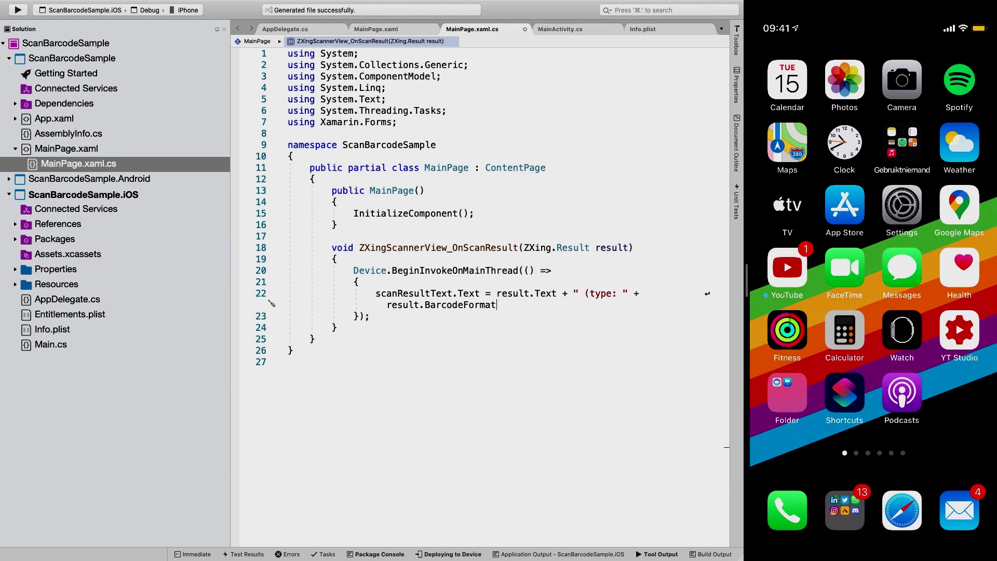
text(.ToString() +)
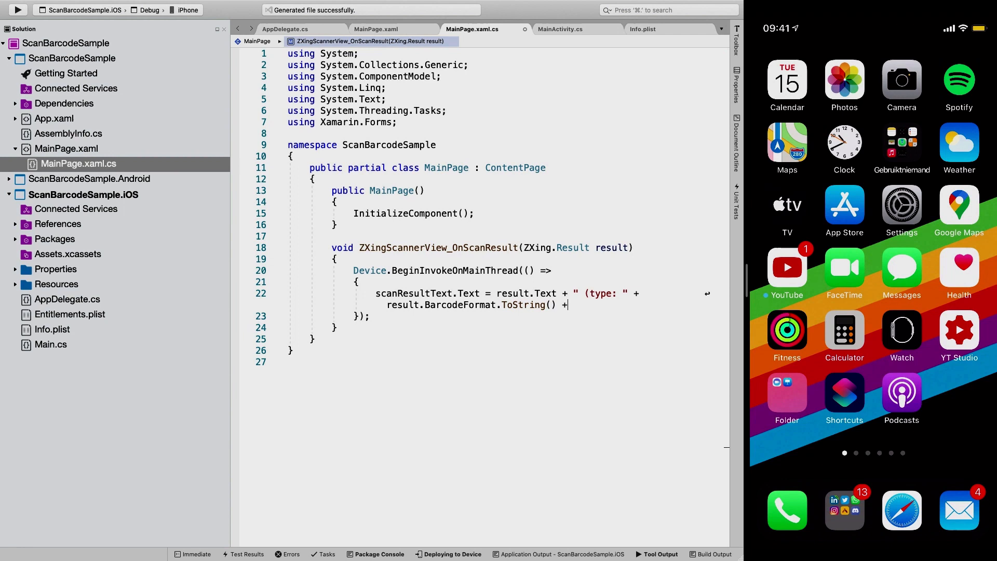
text(")";)
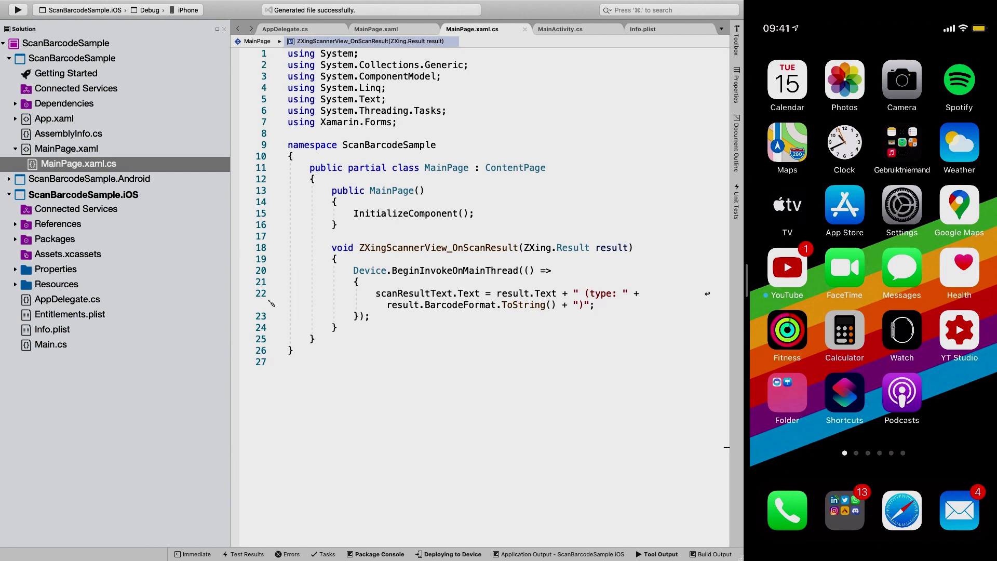
double_click(526, 293)
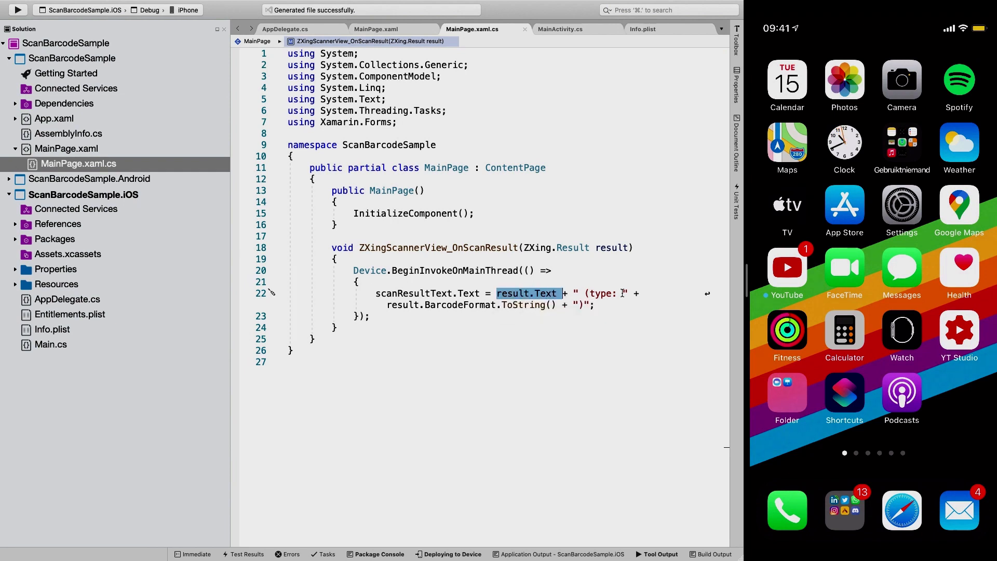
mouse_move(391, 304)
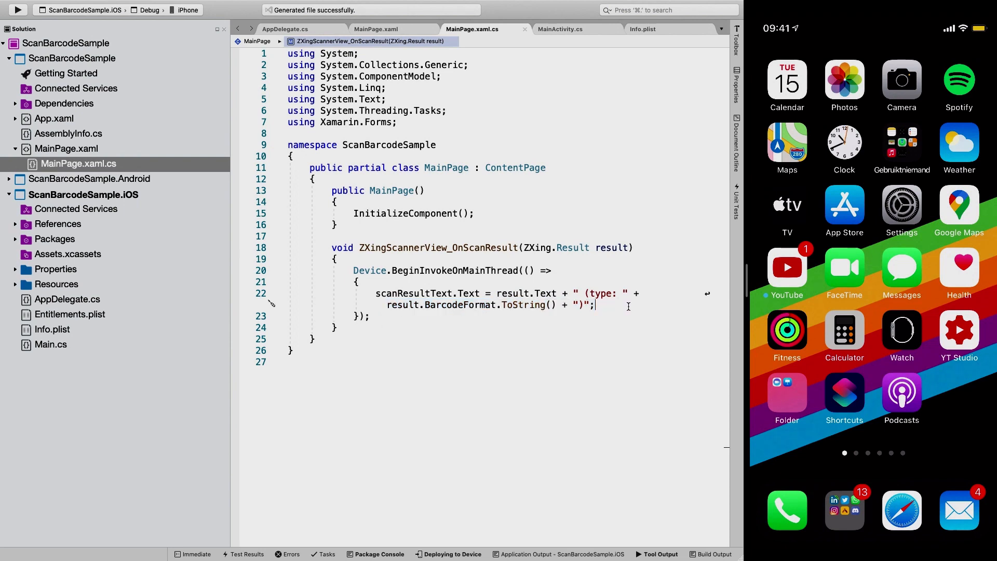
click(18, 9)
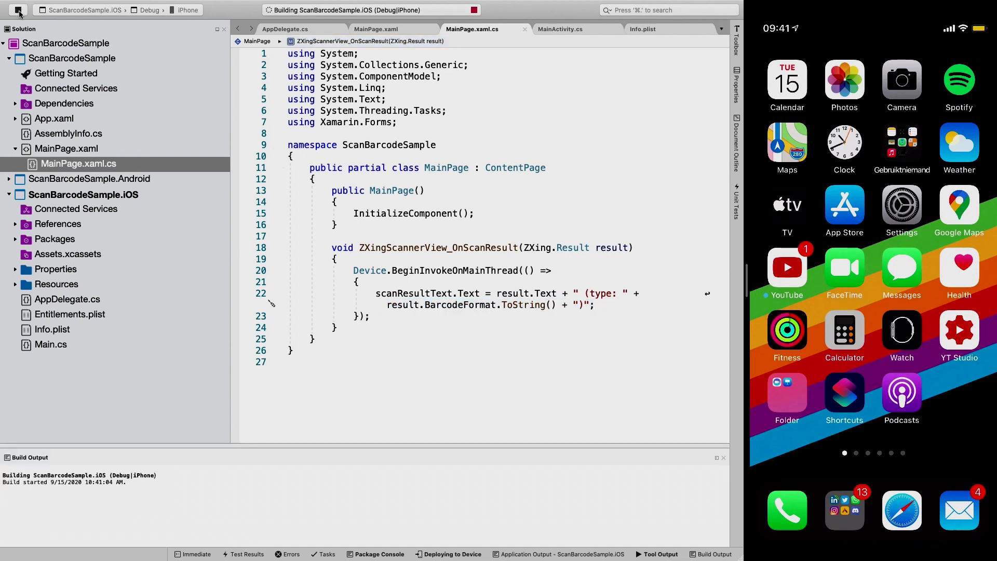